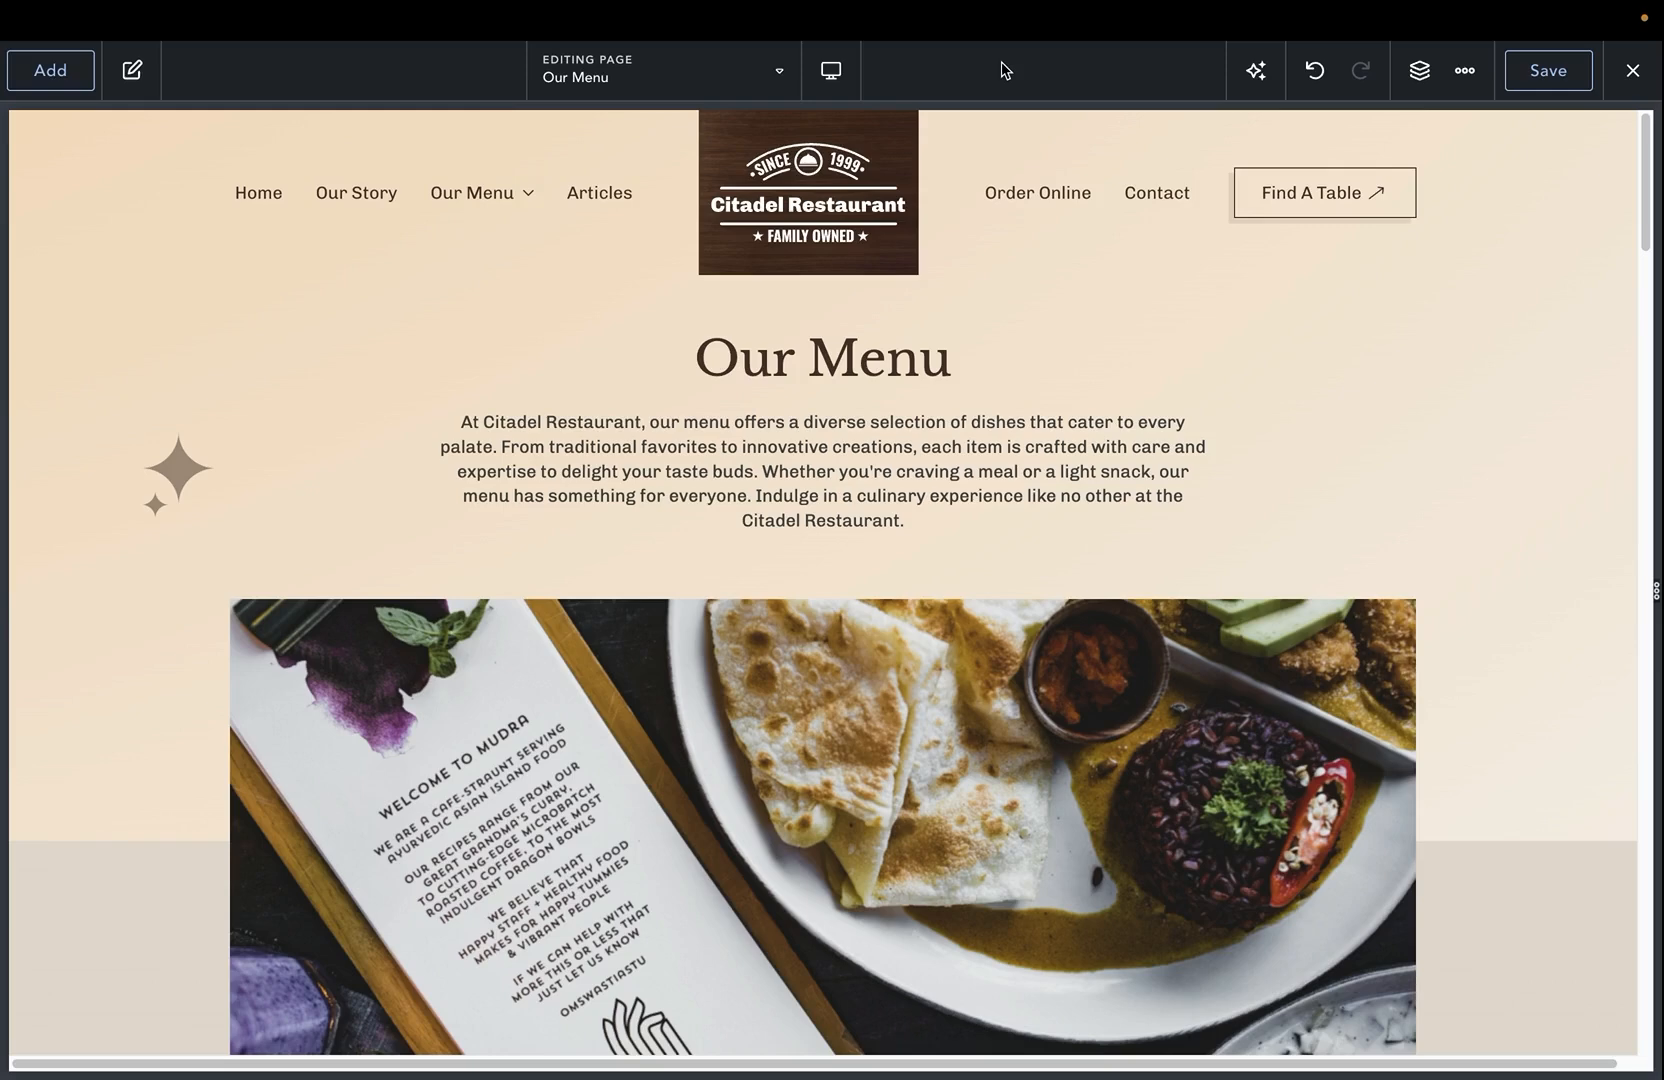
# Step: Select the intro paragraph Text element under the Our Menu heading
pyautogui.click(820, 467)
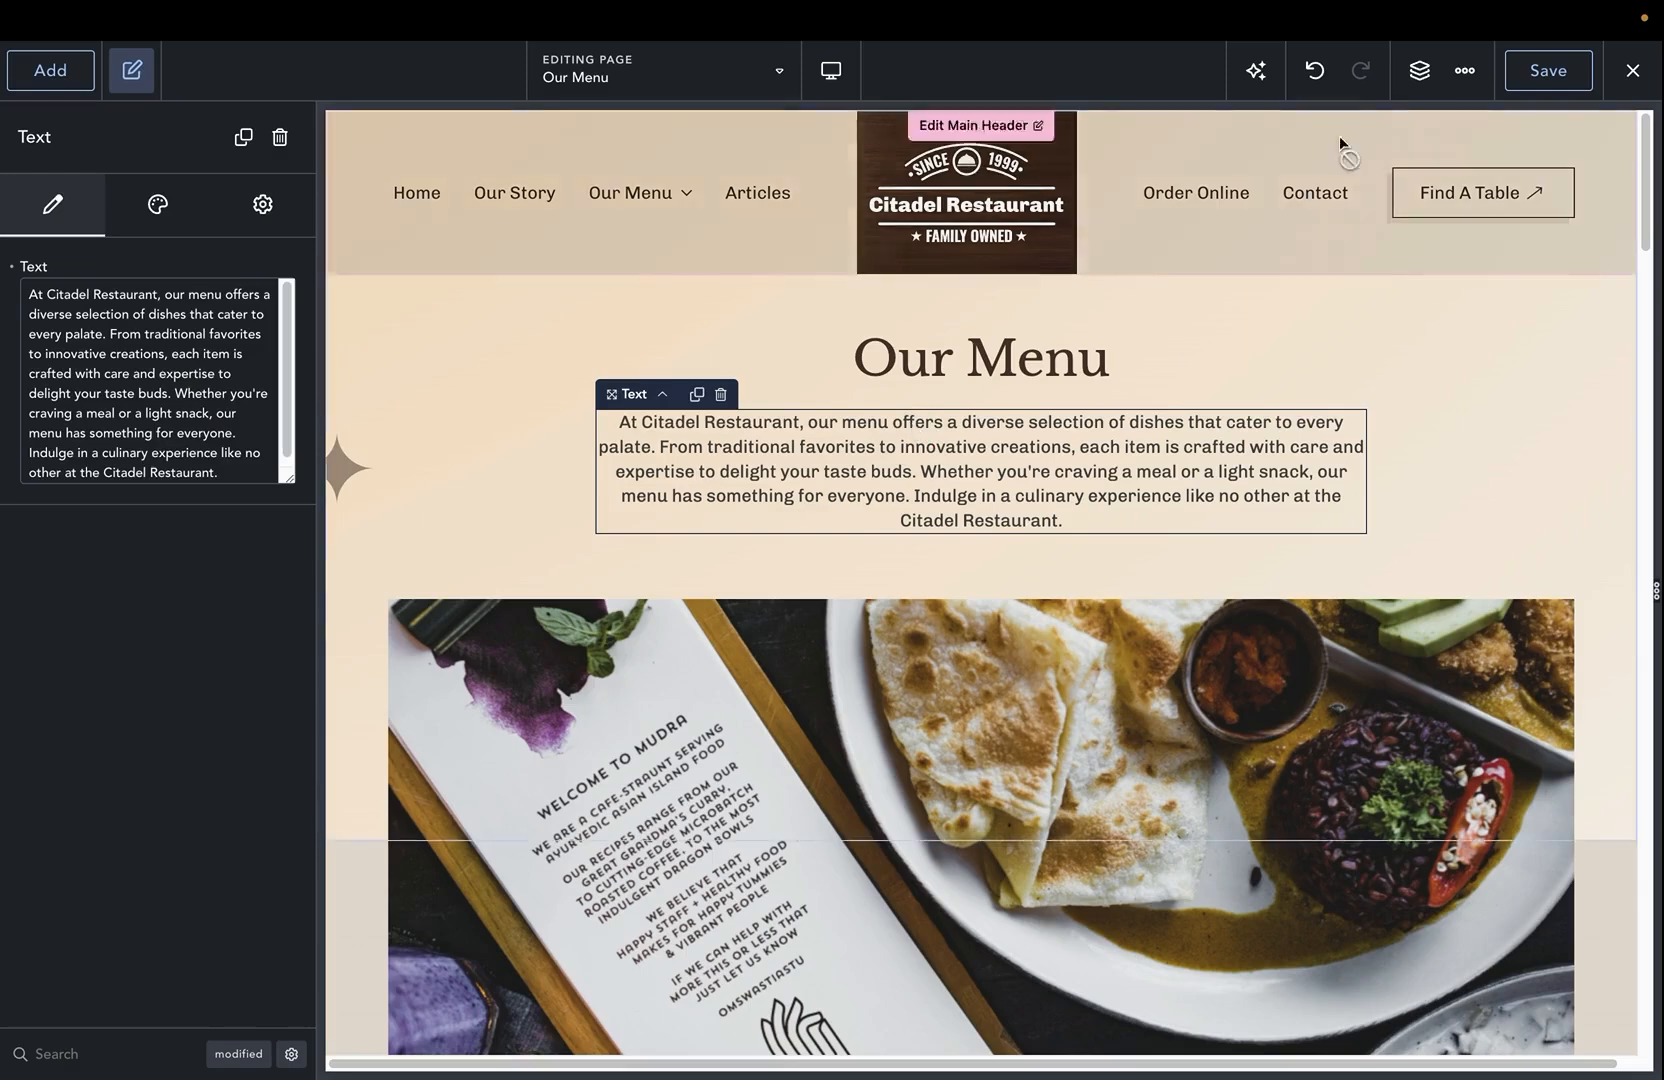
# Step: Enter 'translate to spanish' as the AI Assistant's business qualifier
pyautogui.click(1254, 70)
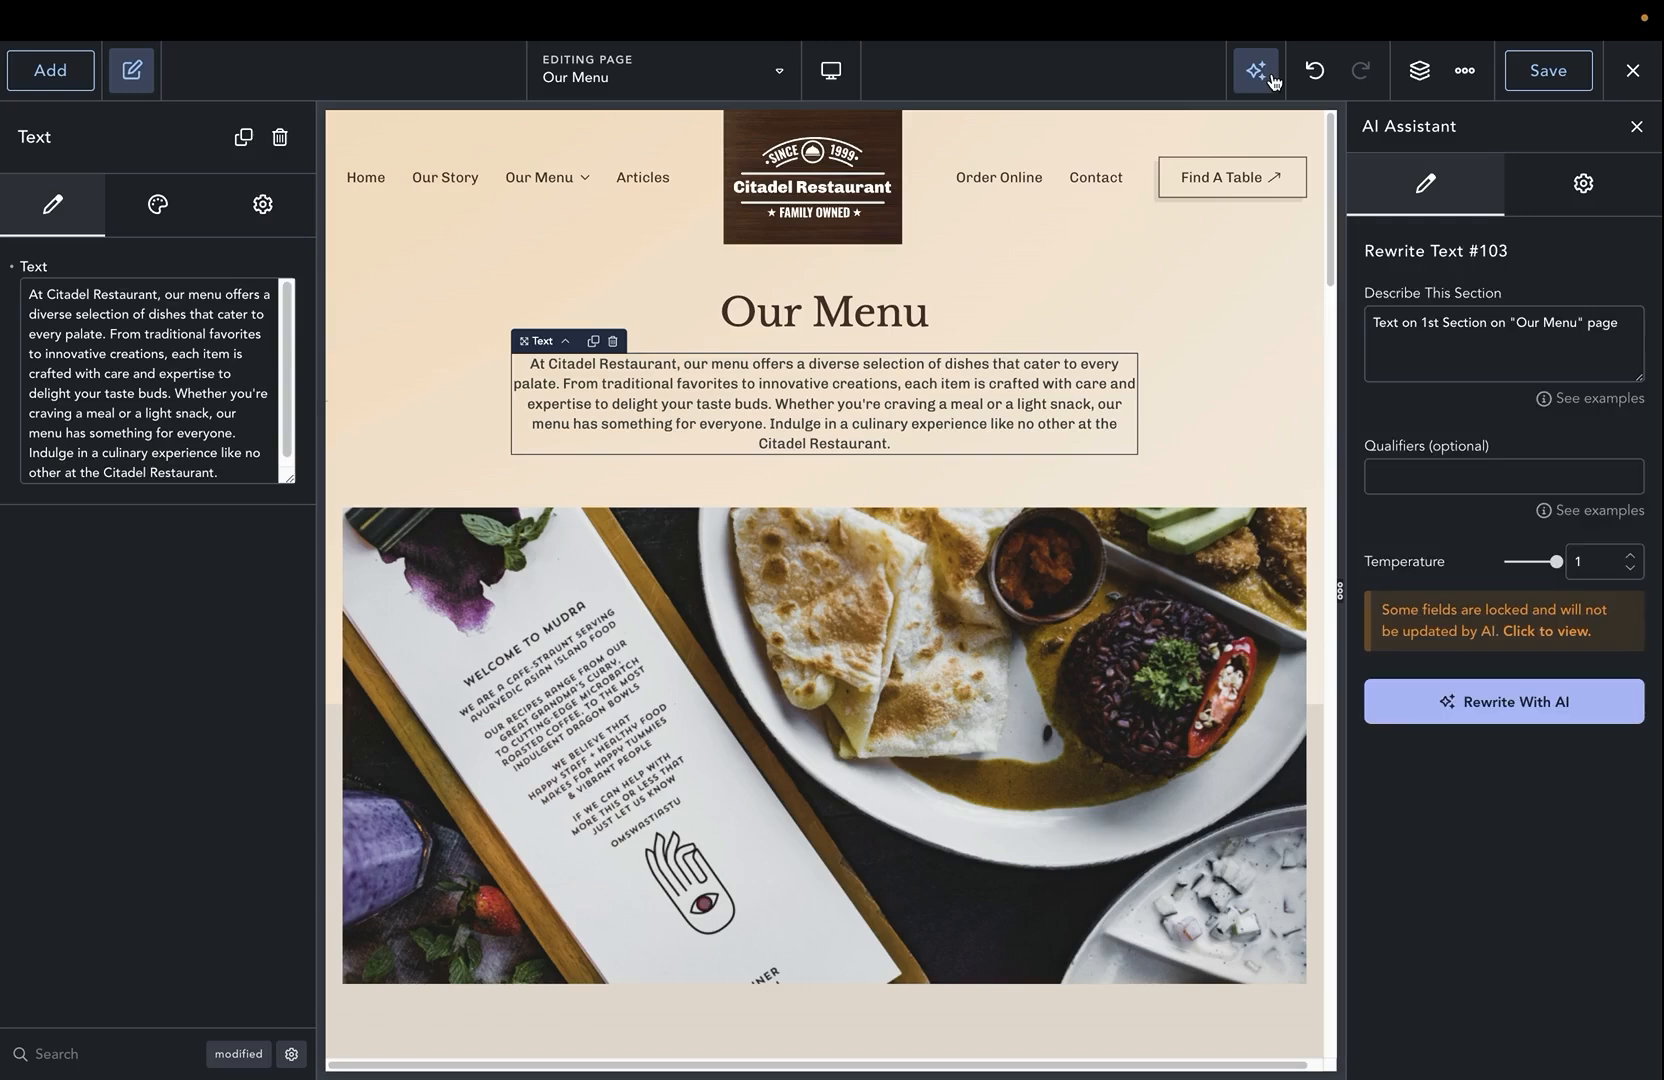
pyautogui.click(1582, 182)
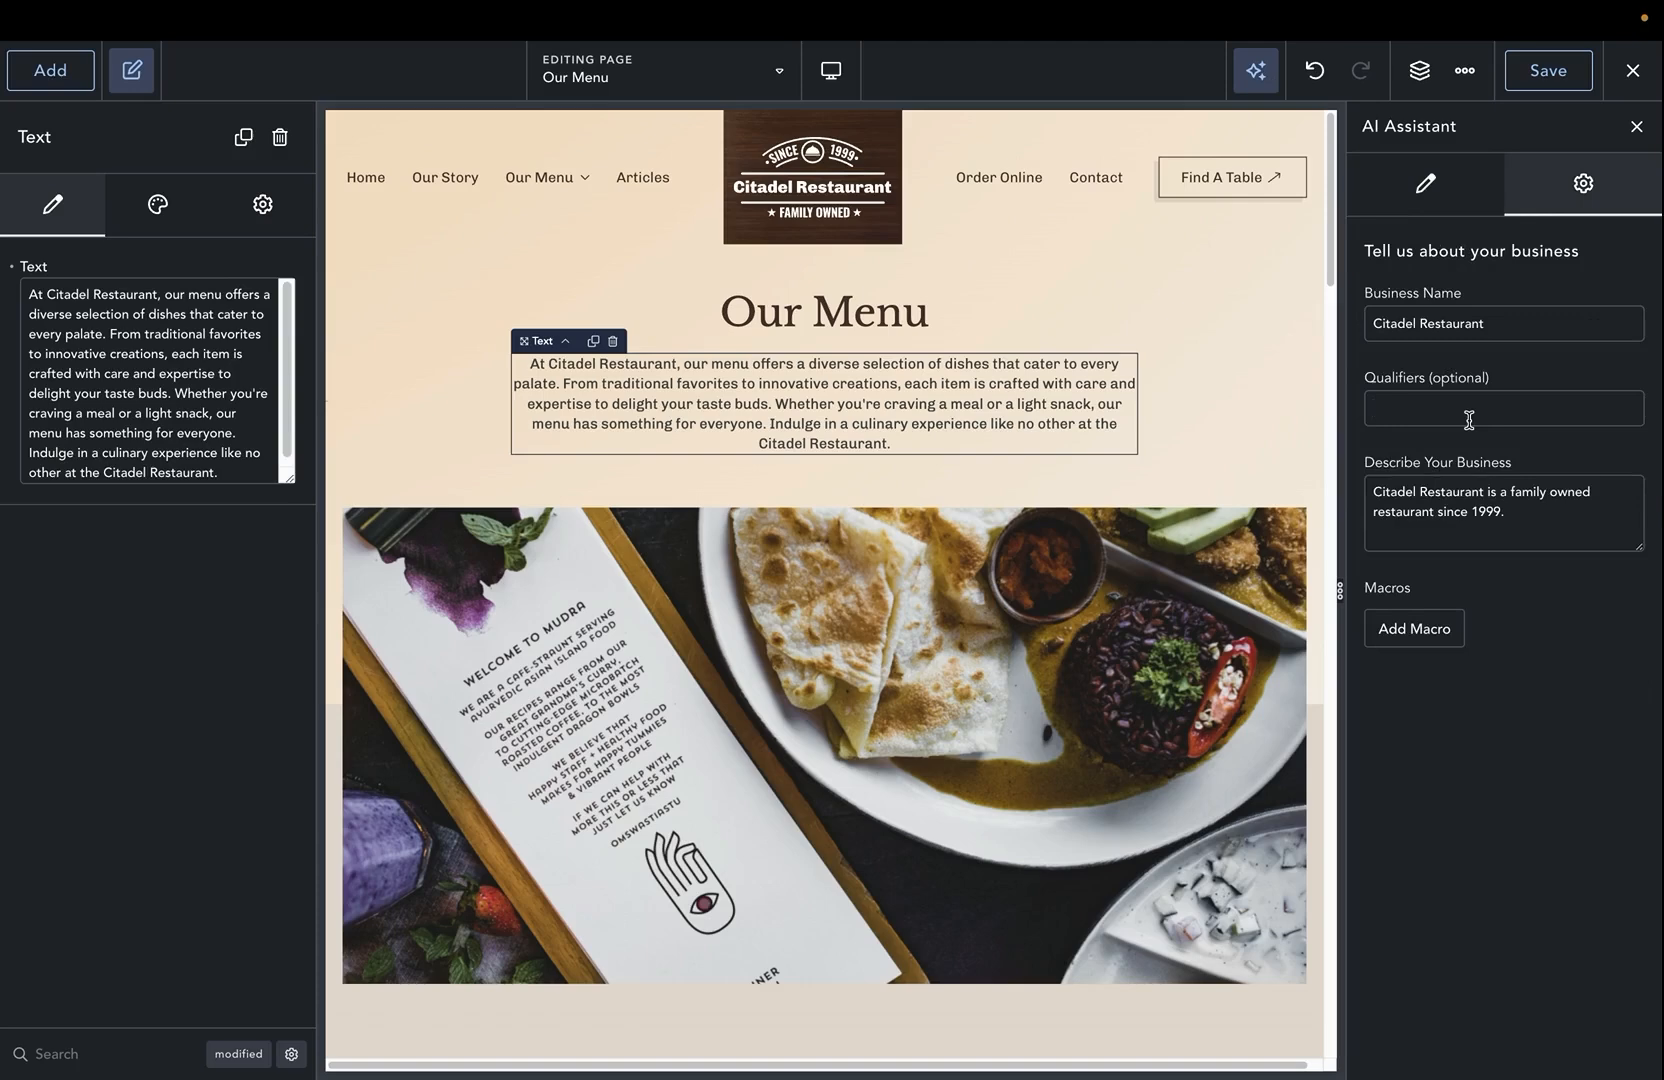
pyautogui.click(1502, 408)
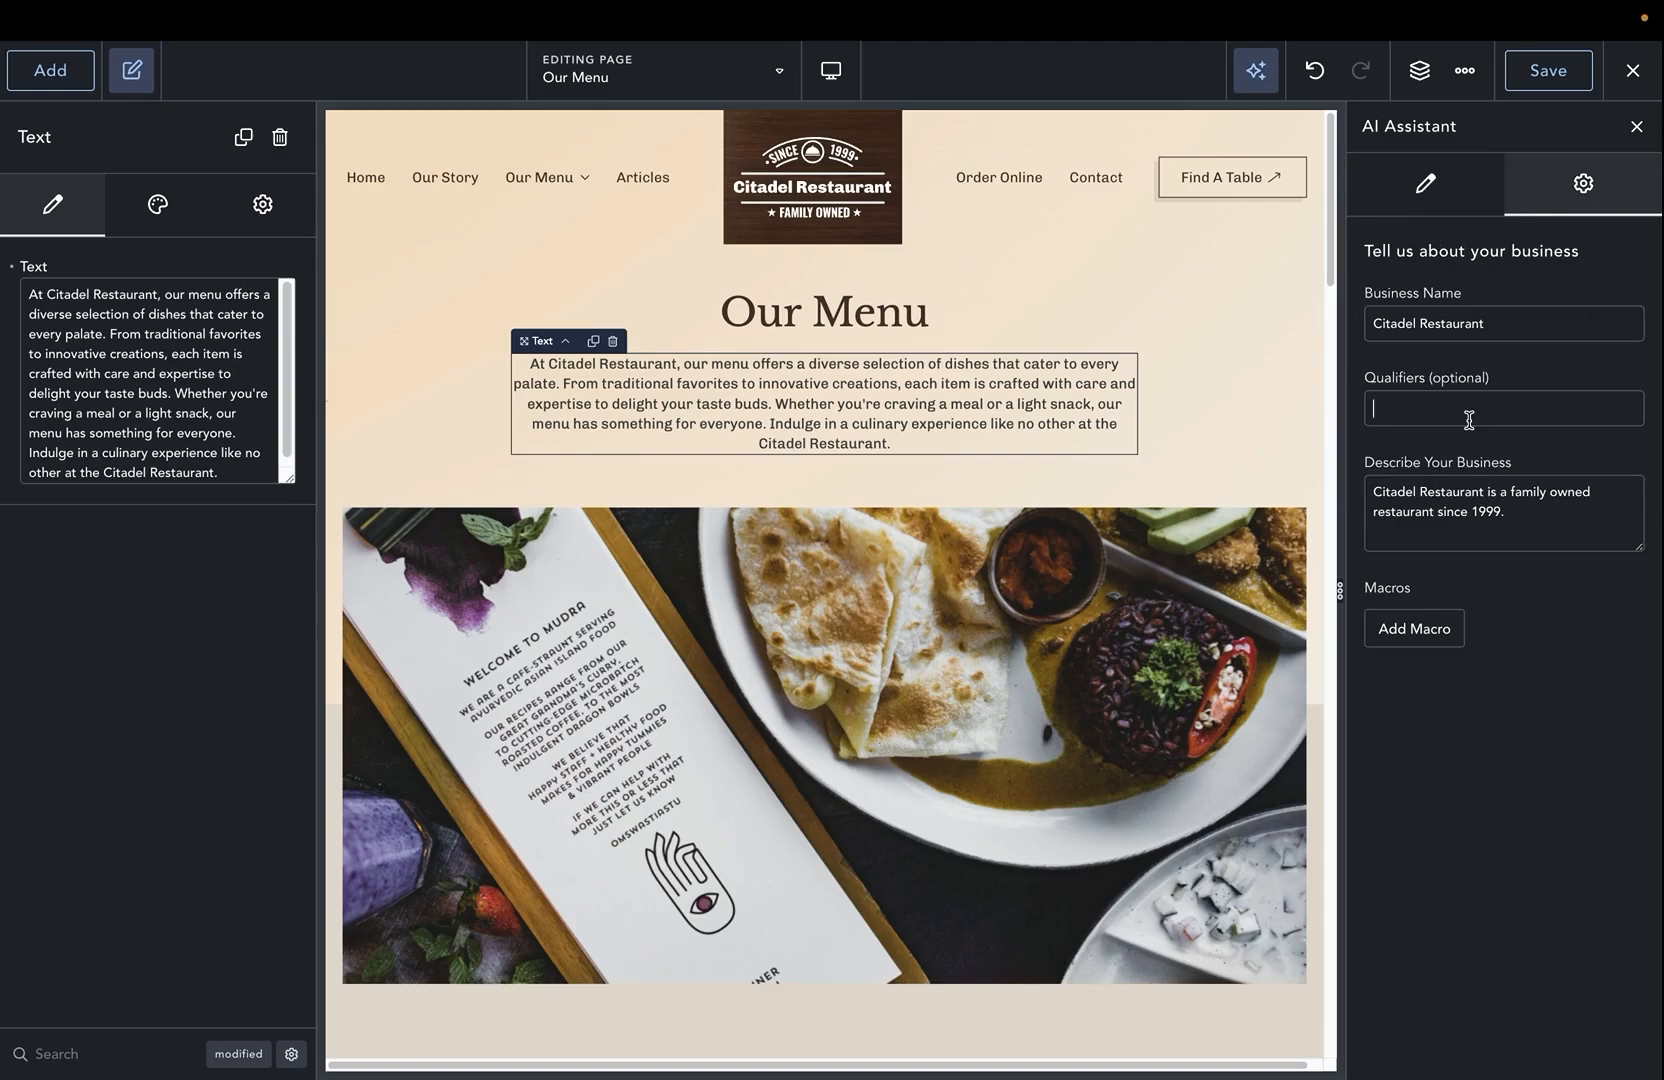
pyautogui.write('translate to sp')
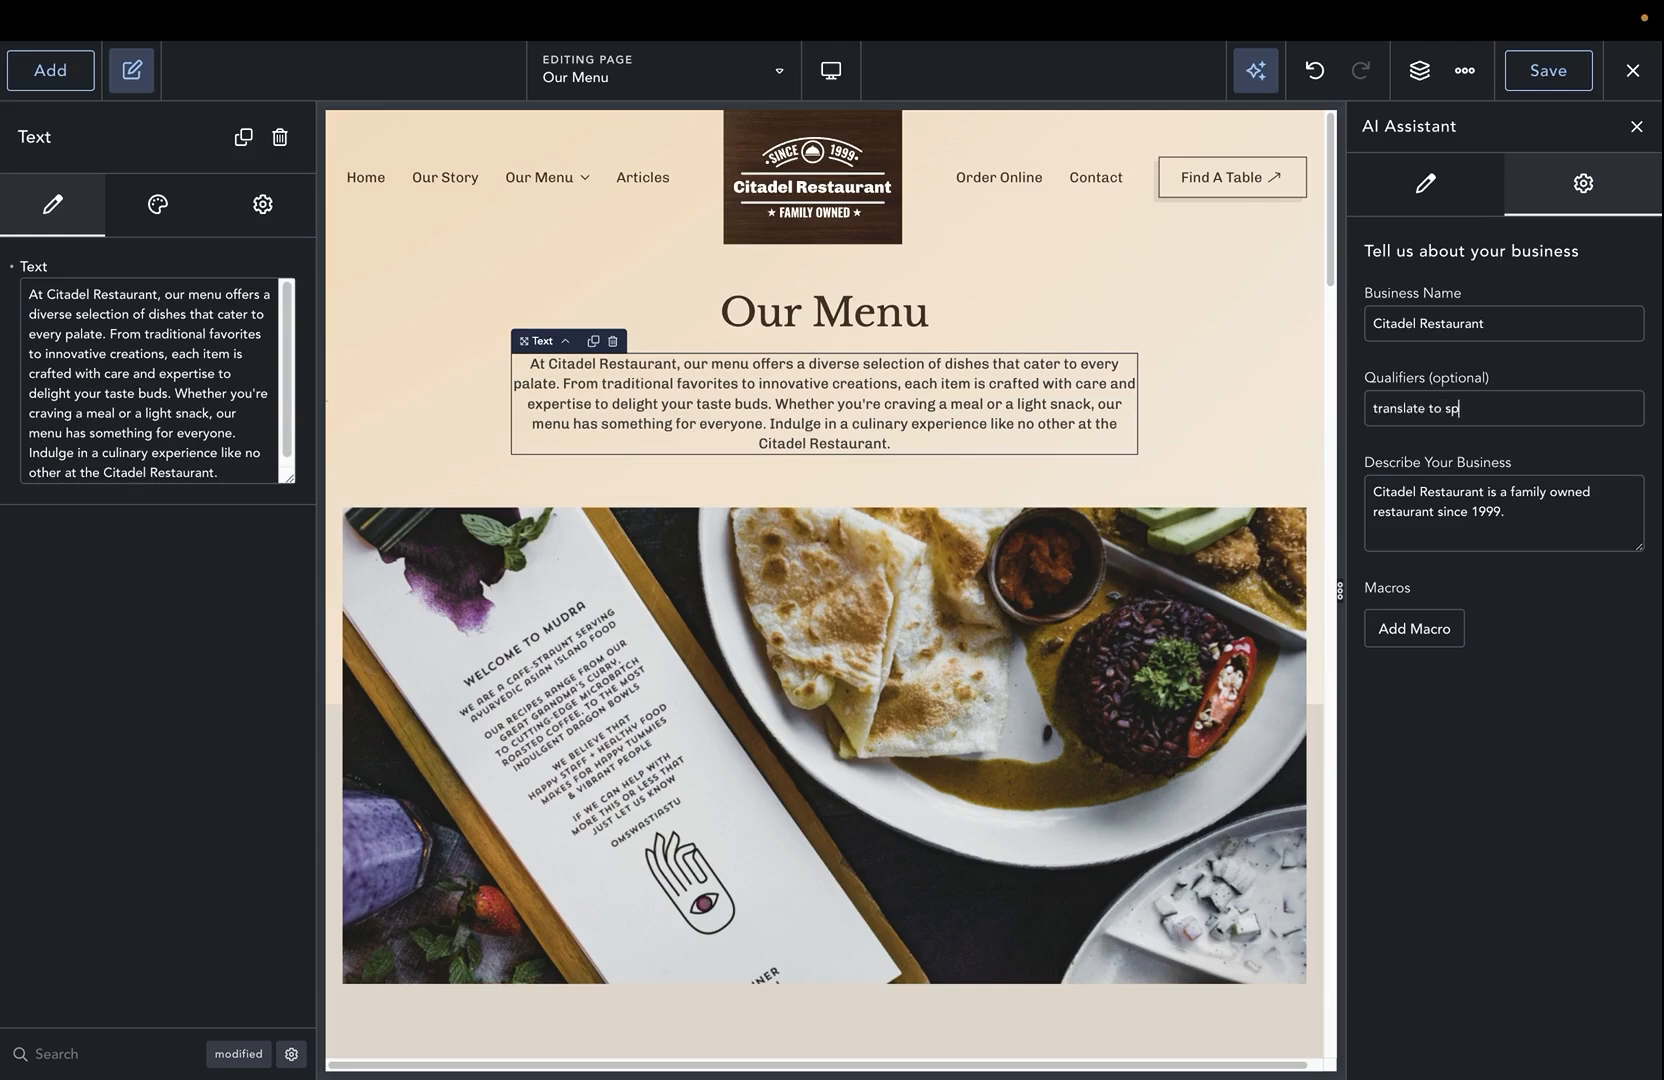
pyautogui.write('anish')
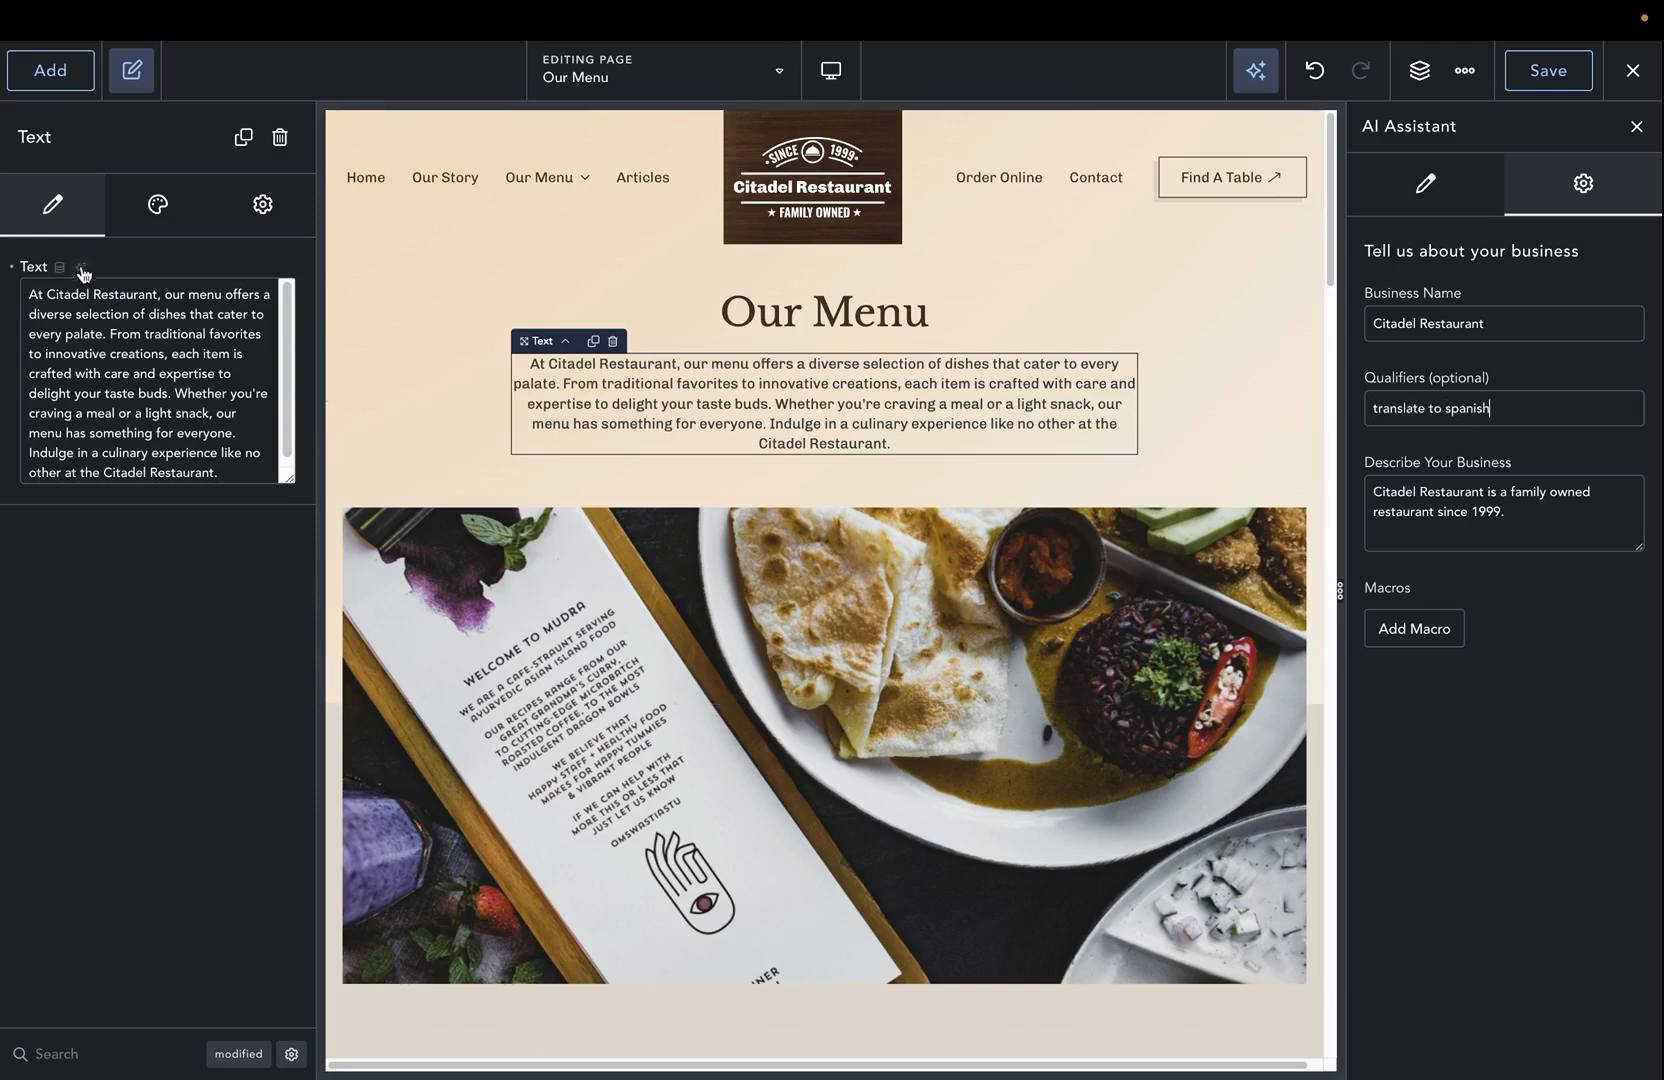
# Step: Rewrite the intro paragraph with AI so it reads in Spanish
pyautogui.click(80, 267)
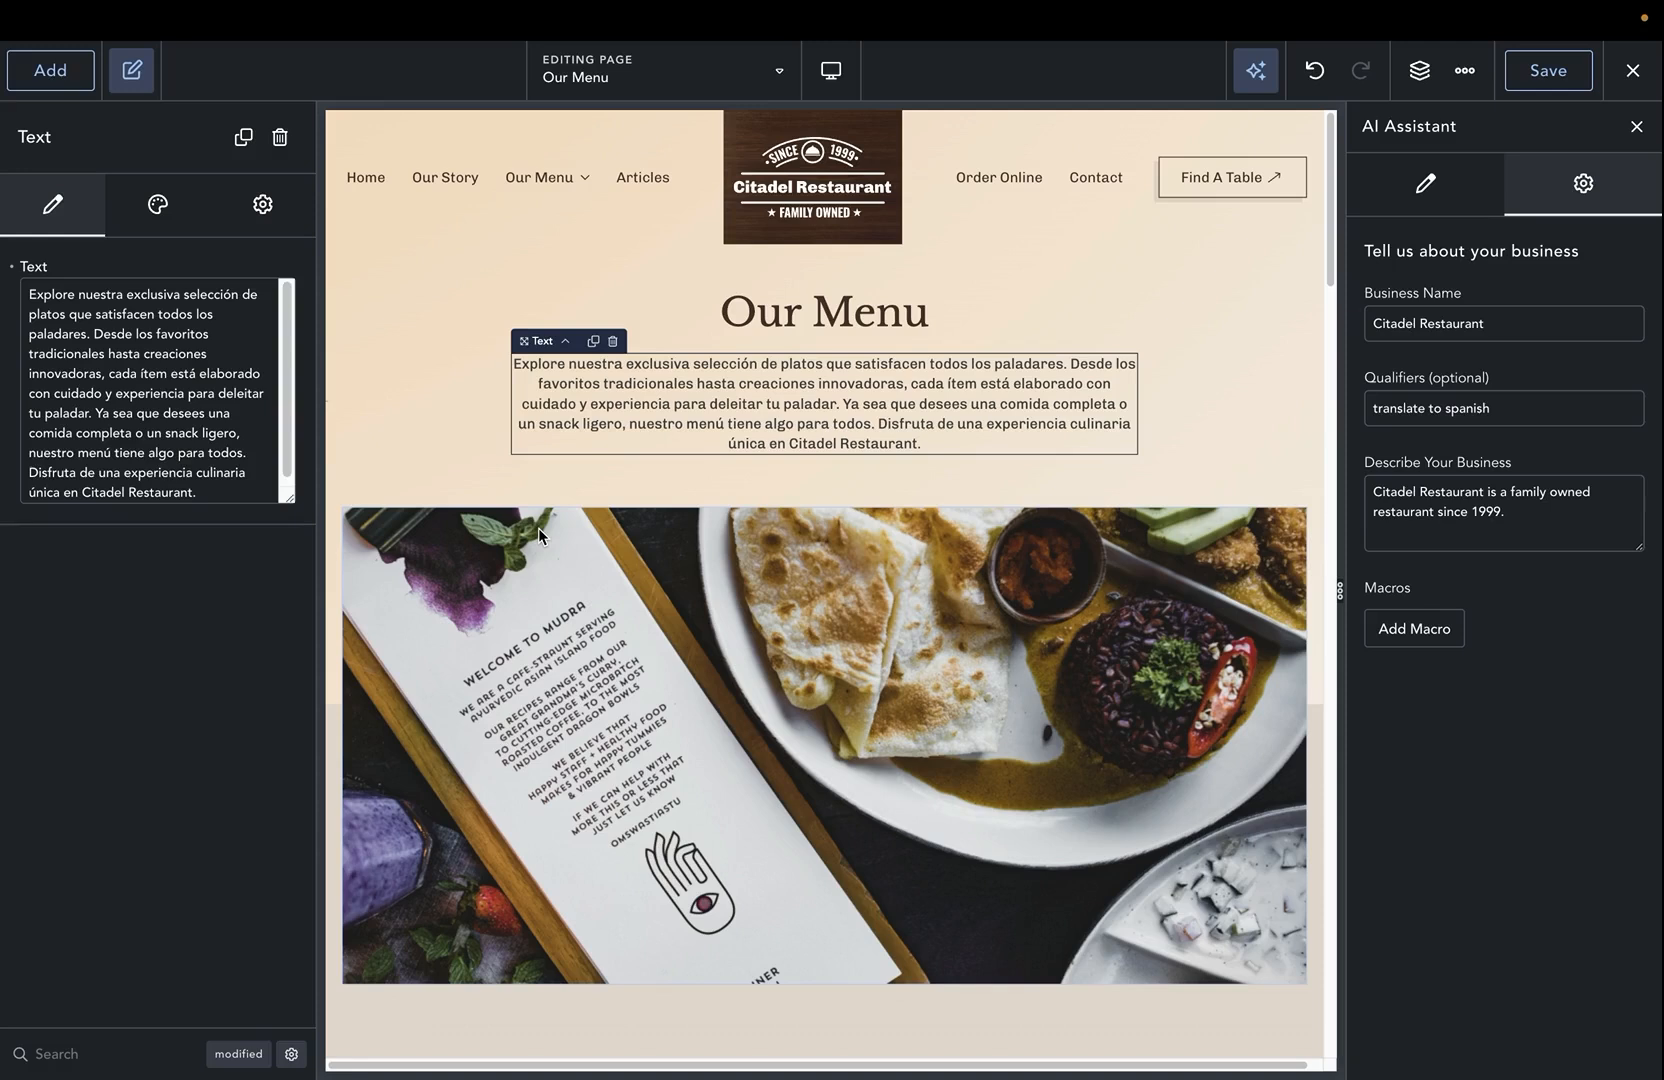
pyautogui.moveTo(478, 386)
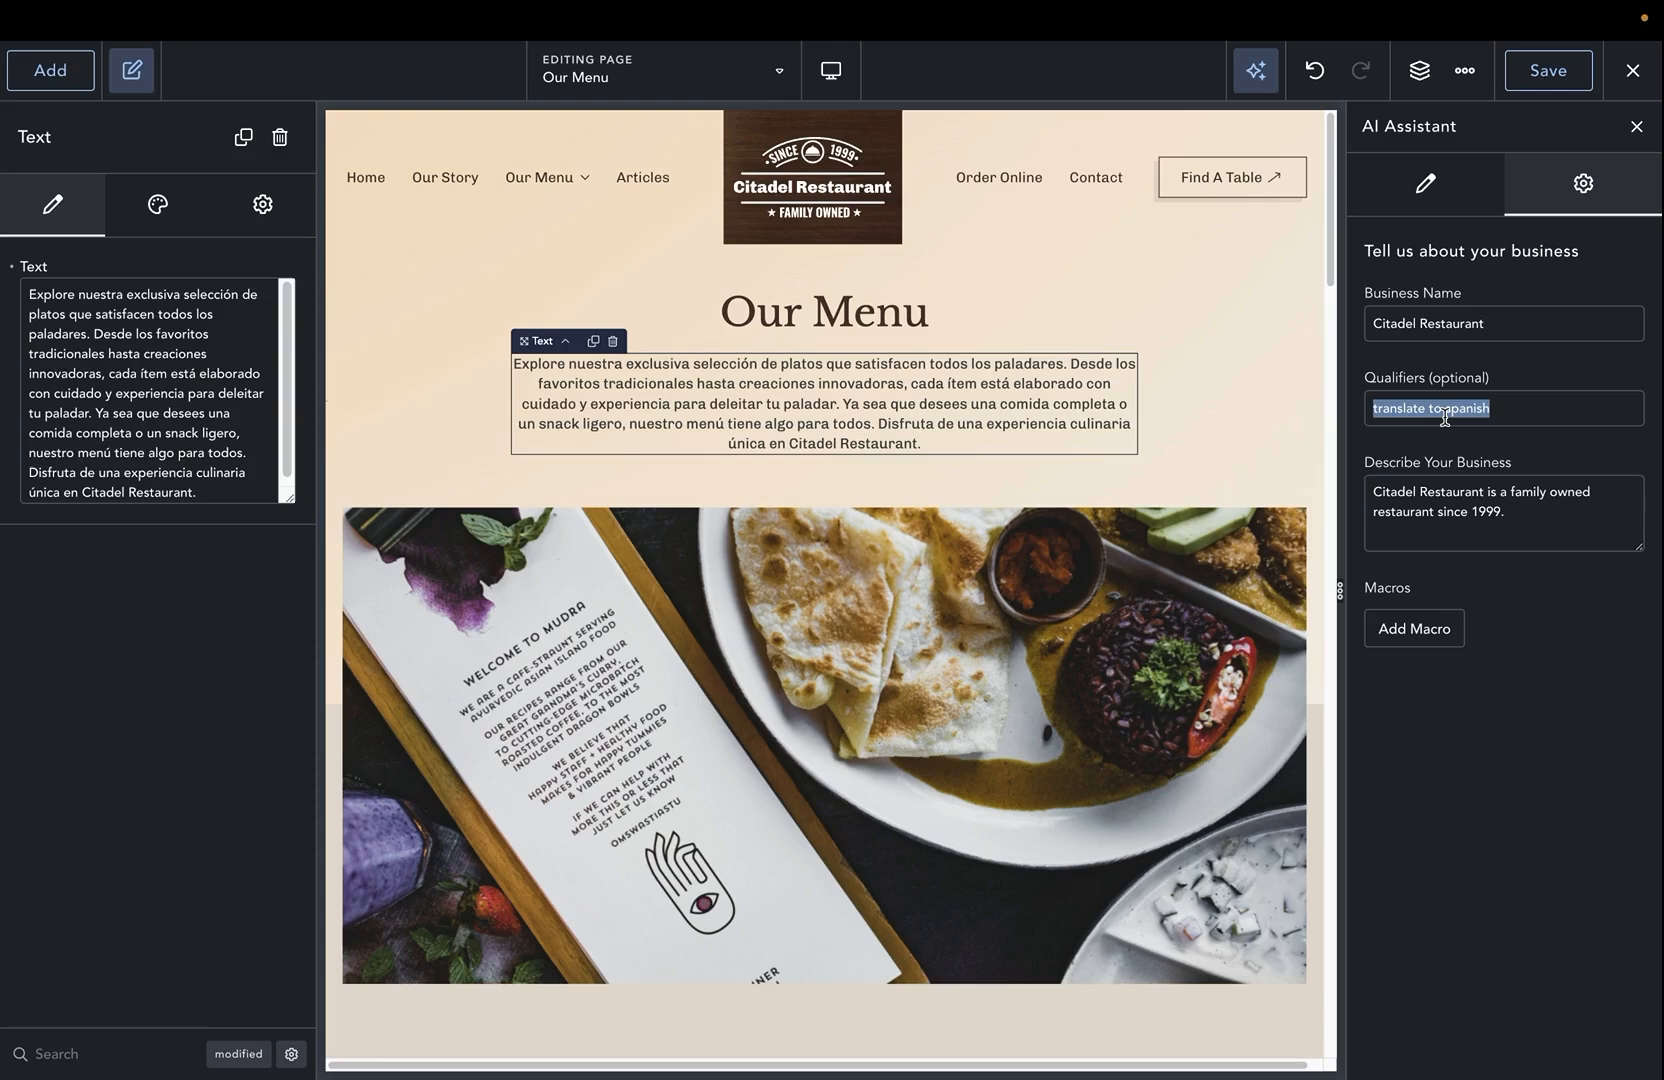
# Step: Switch the qualifier to 'auf Deutsch', generate a German draft, and discard it
pyautogui.write('auf Deutsch')
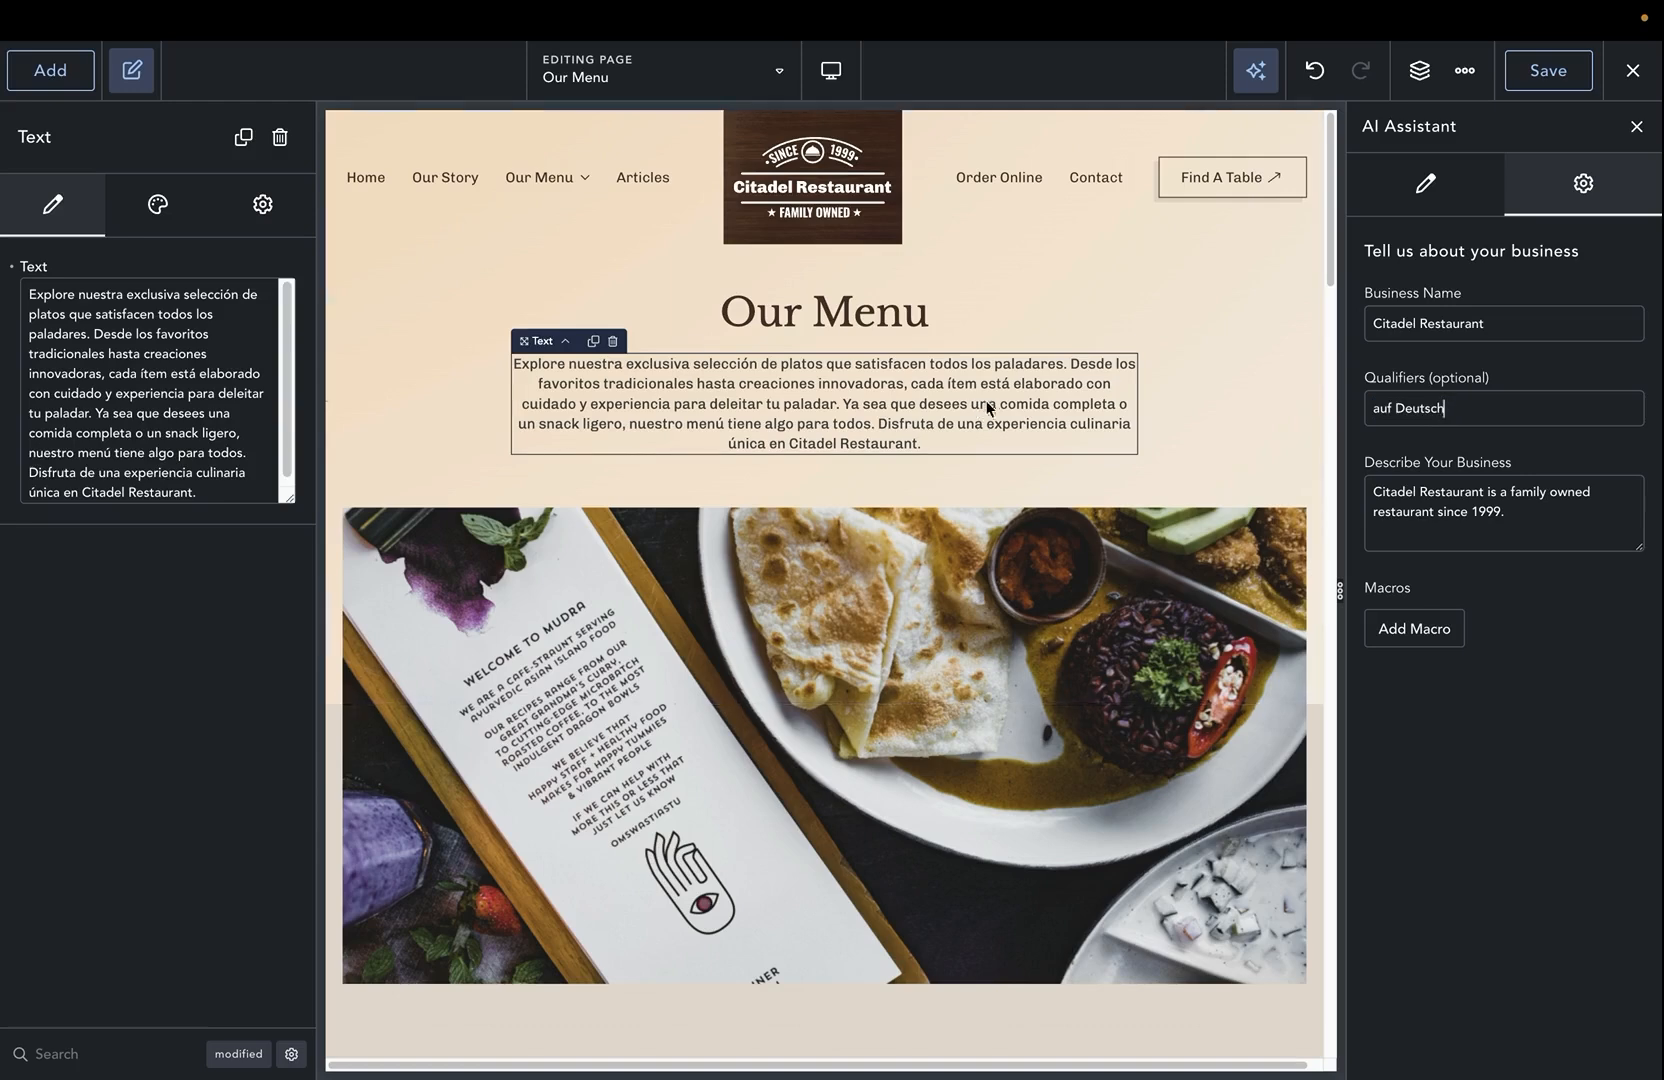
pyautogui.click(80, 266)
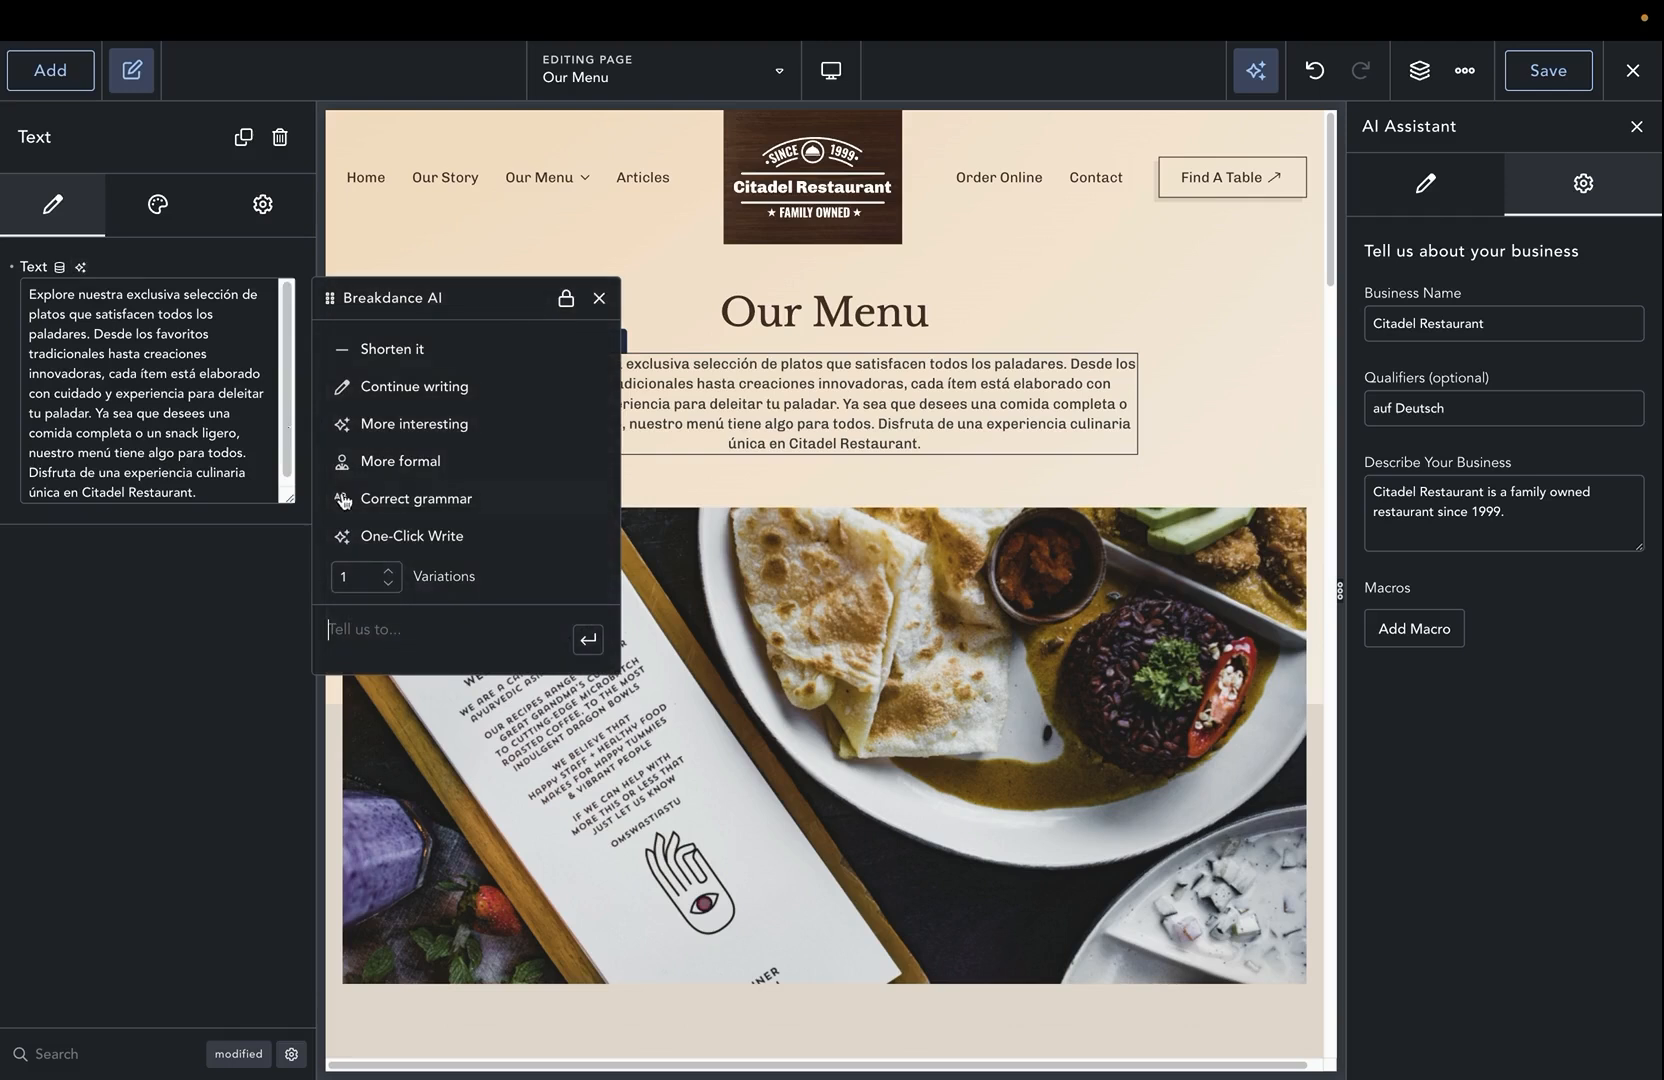
pyautogui.click(411, 536)
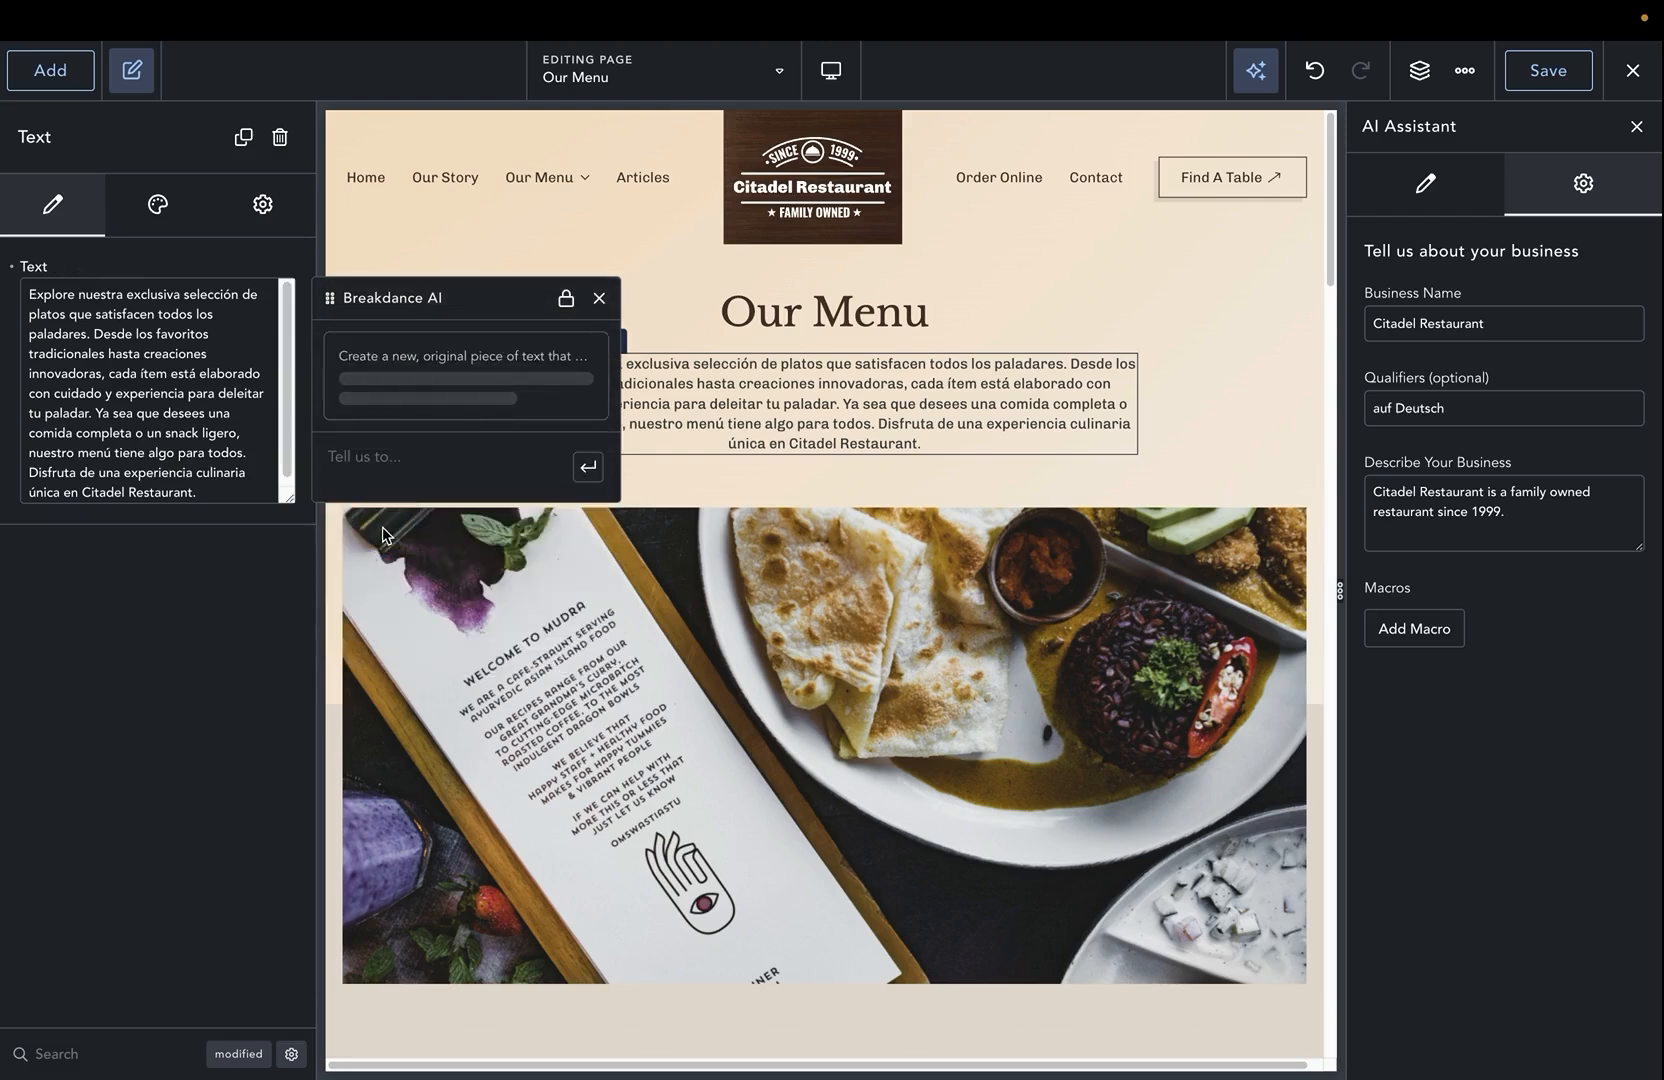
pyautogui.click(587, 468)
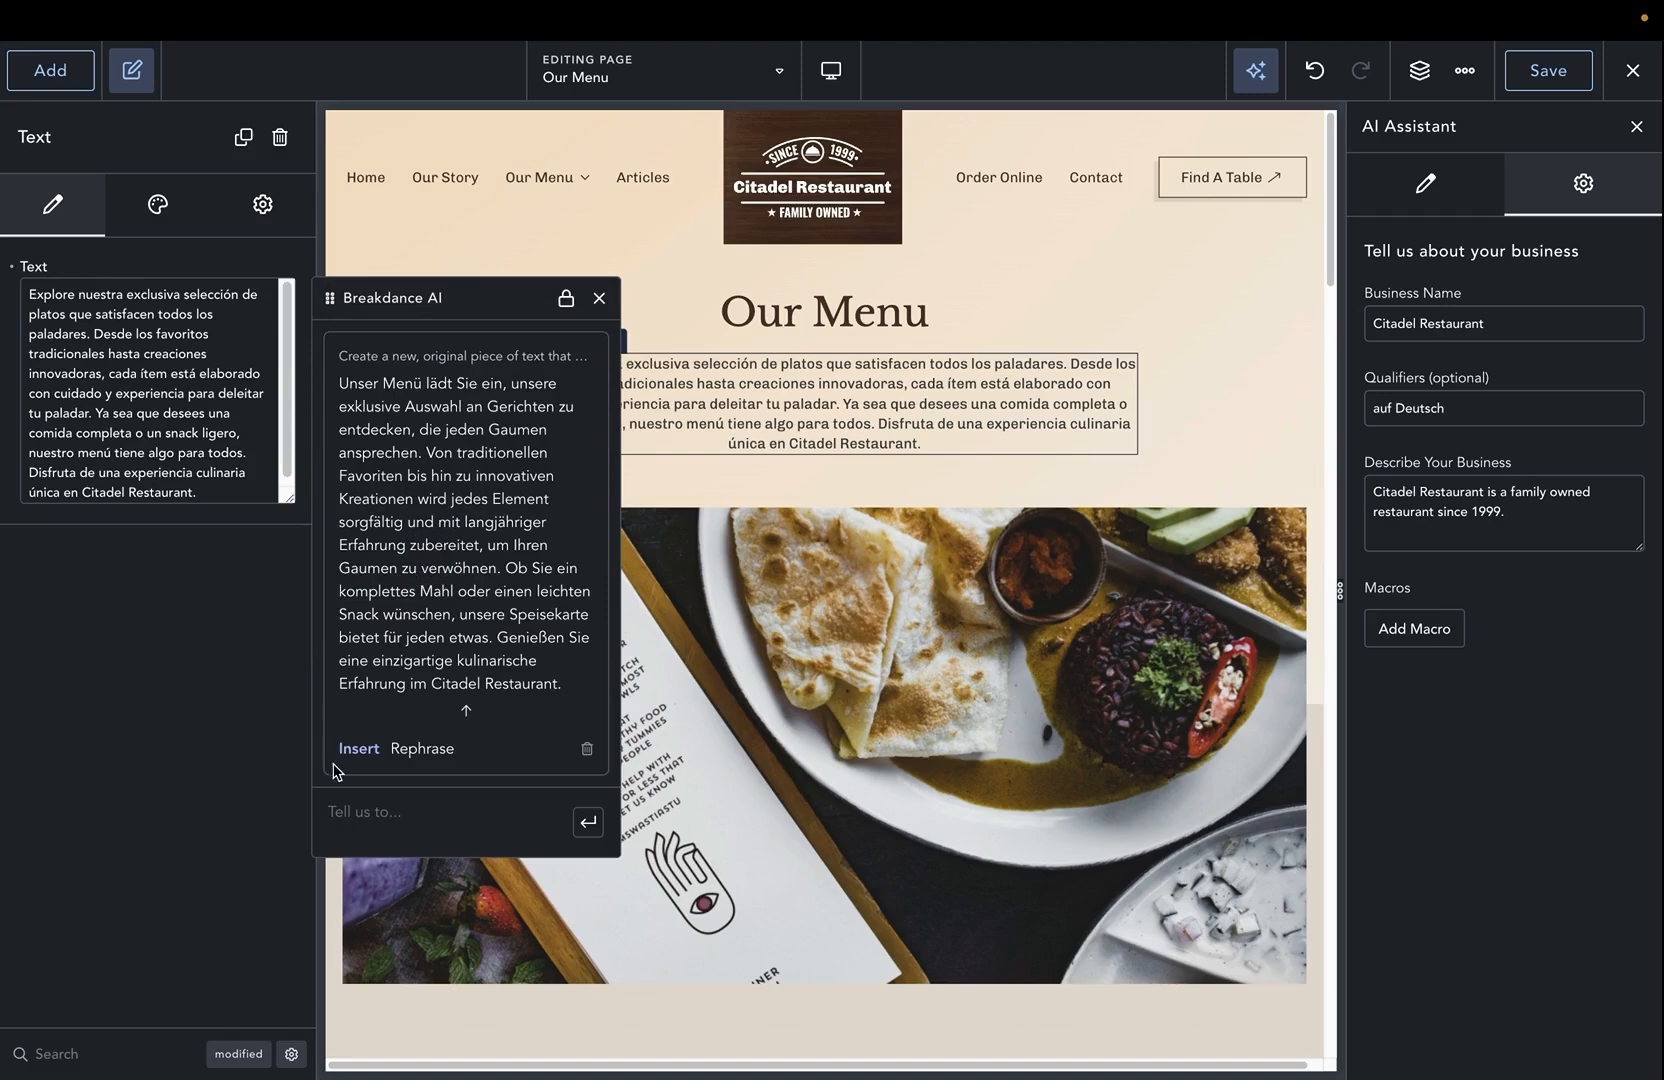
pyautogui.click(358, 748)
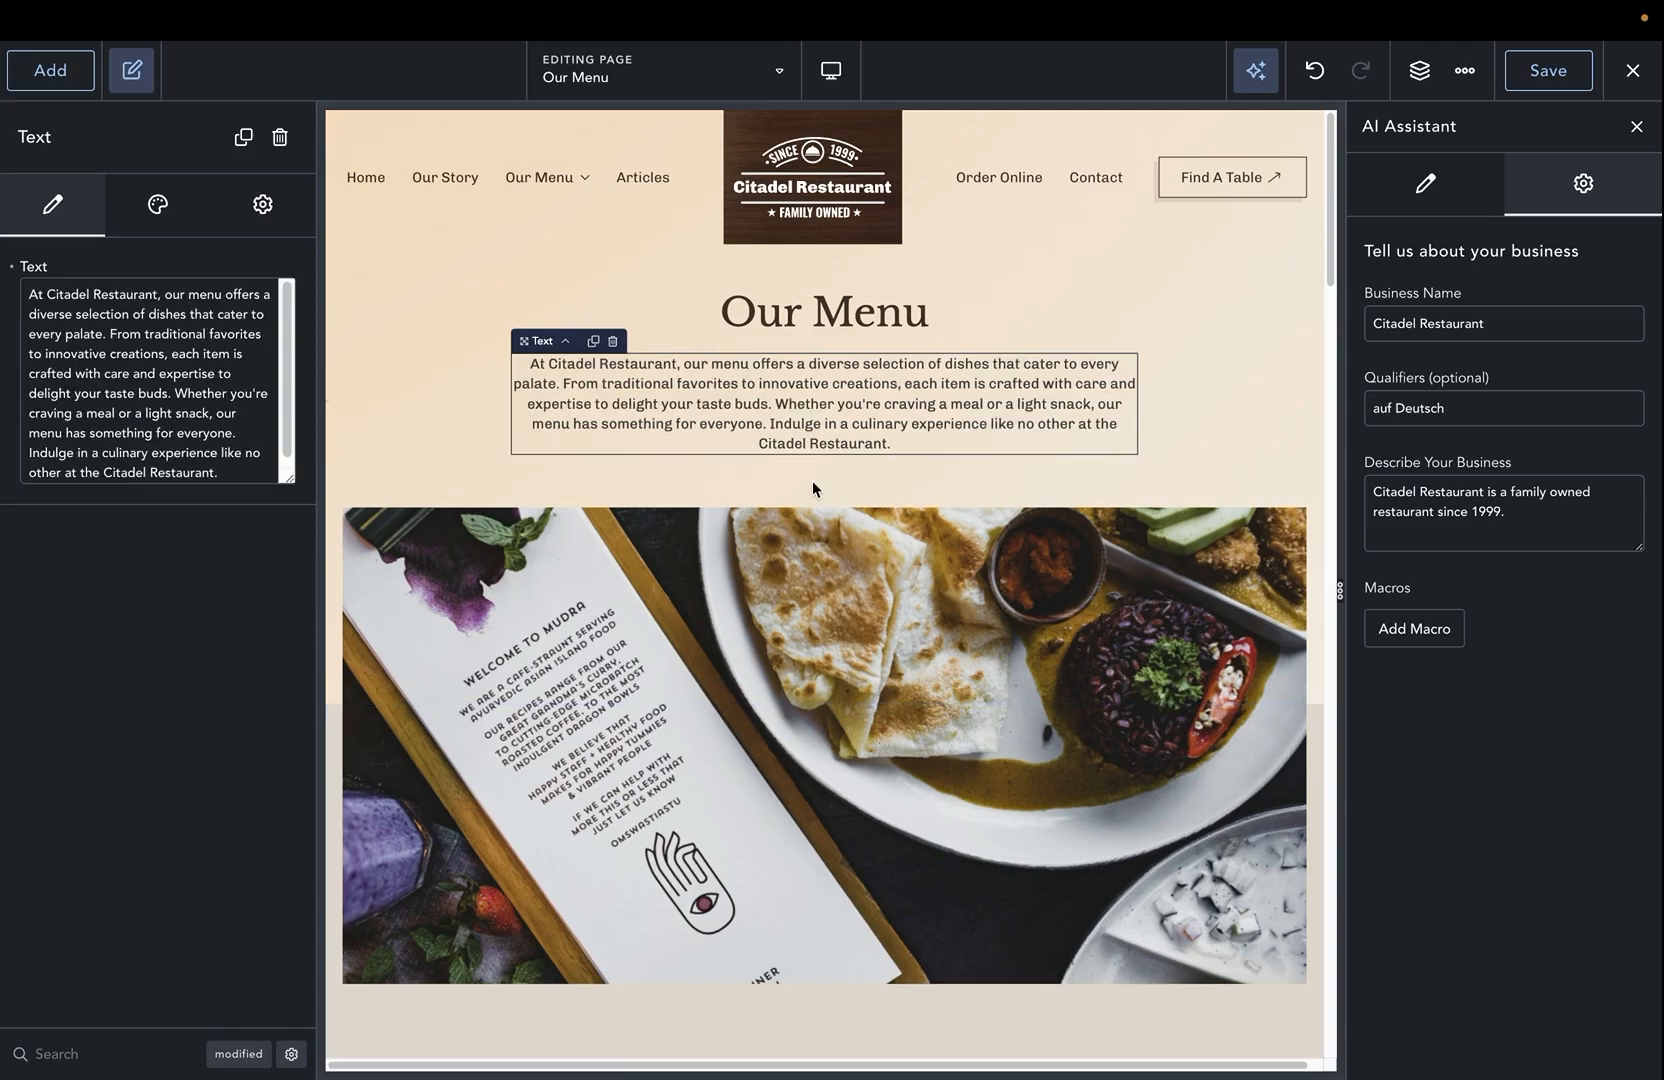
pyautogui.moveTo(1377, 615)
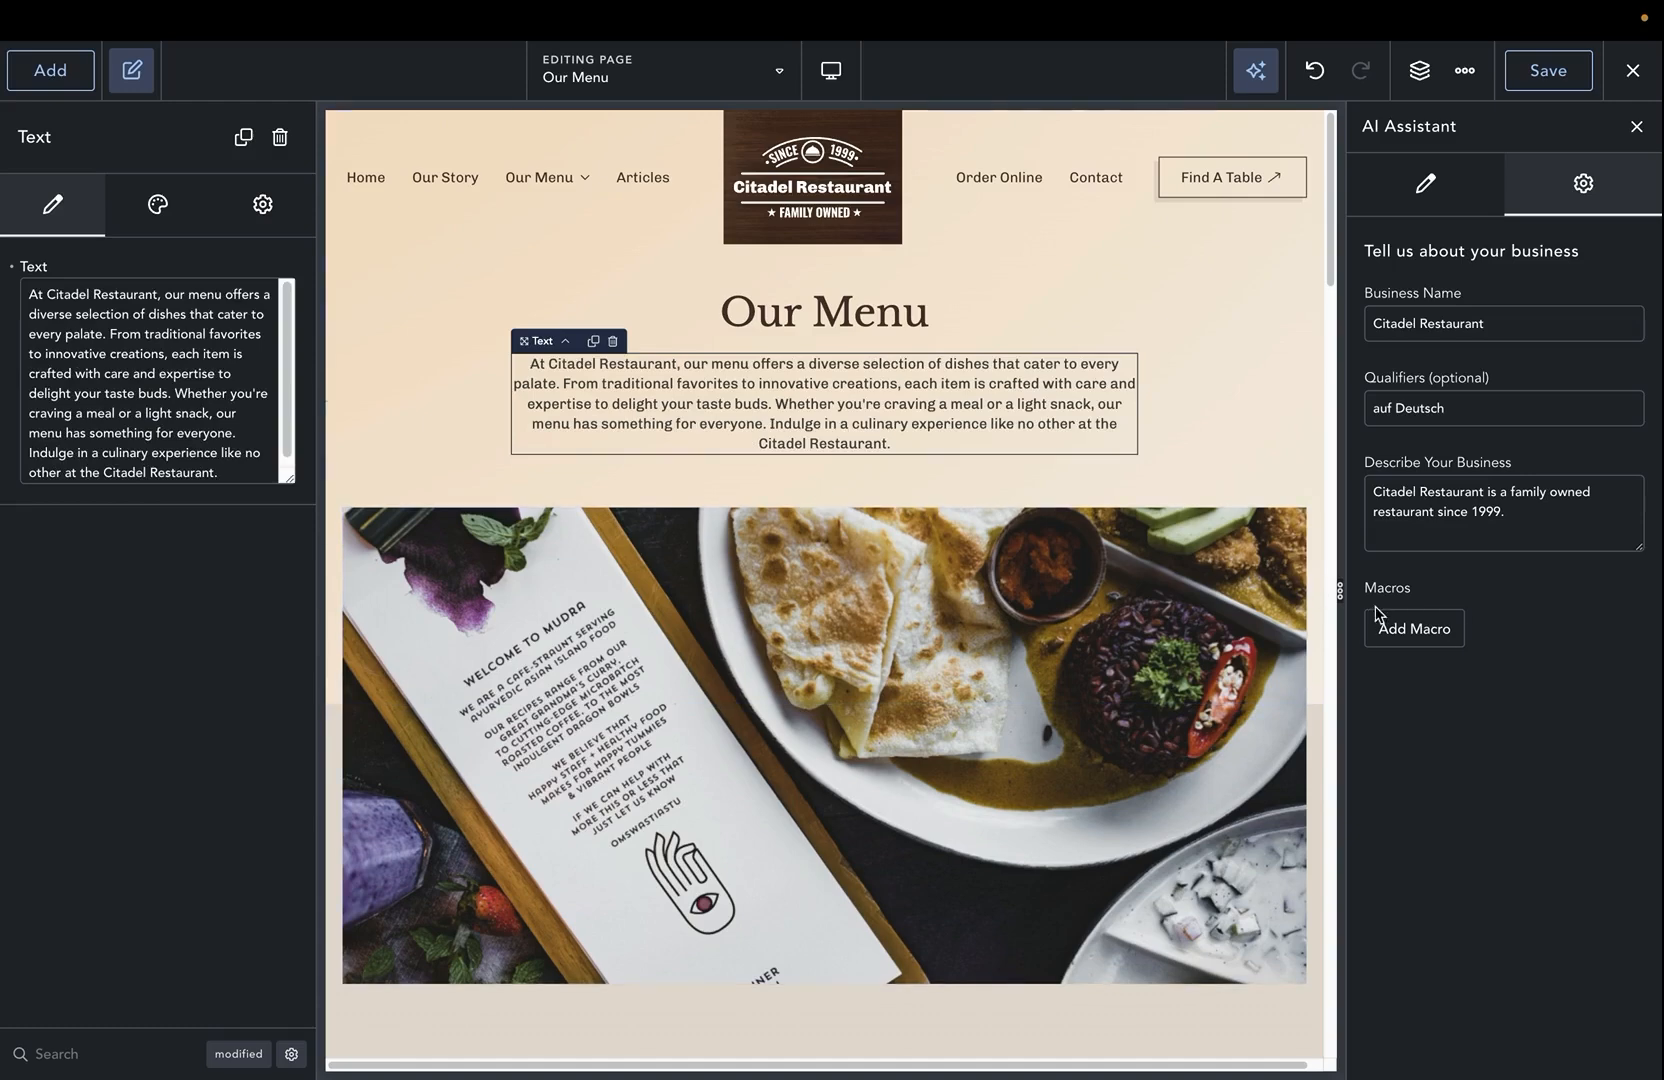
# Step: Add a 'Spanish' macro with prompt 'Translate the following text to Spanish: {text}'
pyautogui.click(1414, 627)
pyautogui.write('Transl')
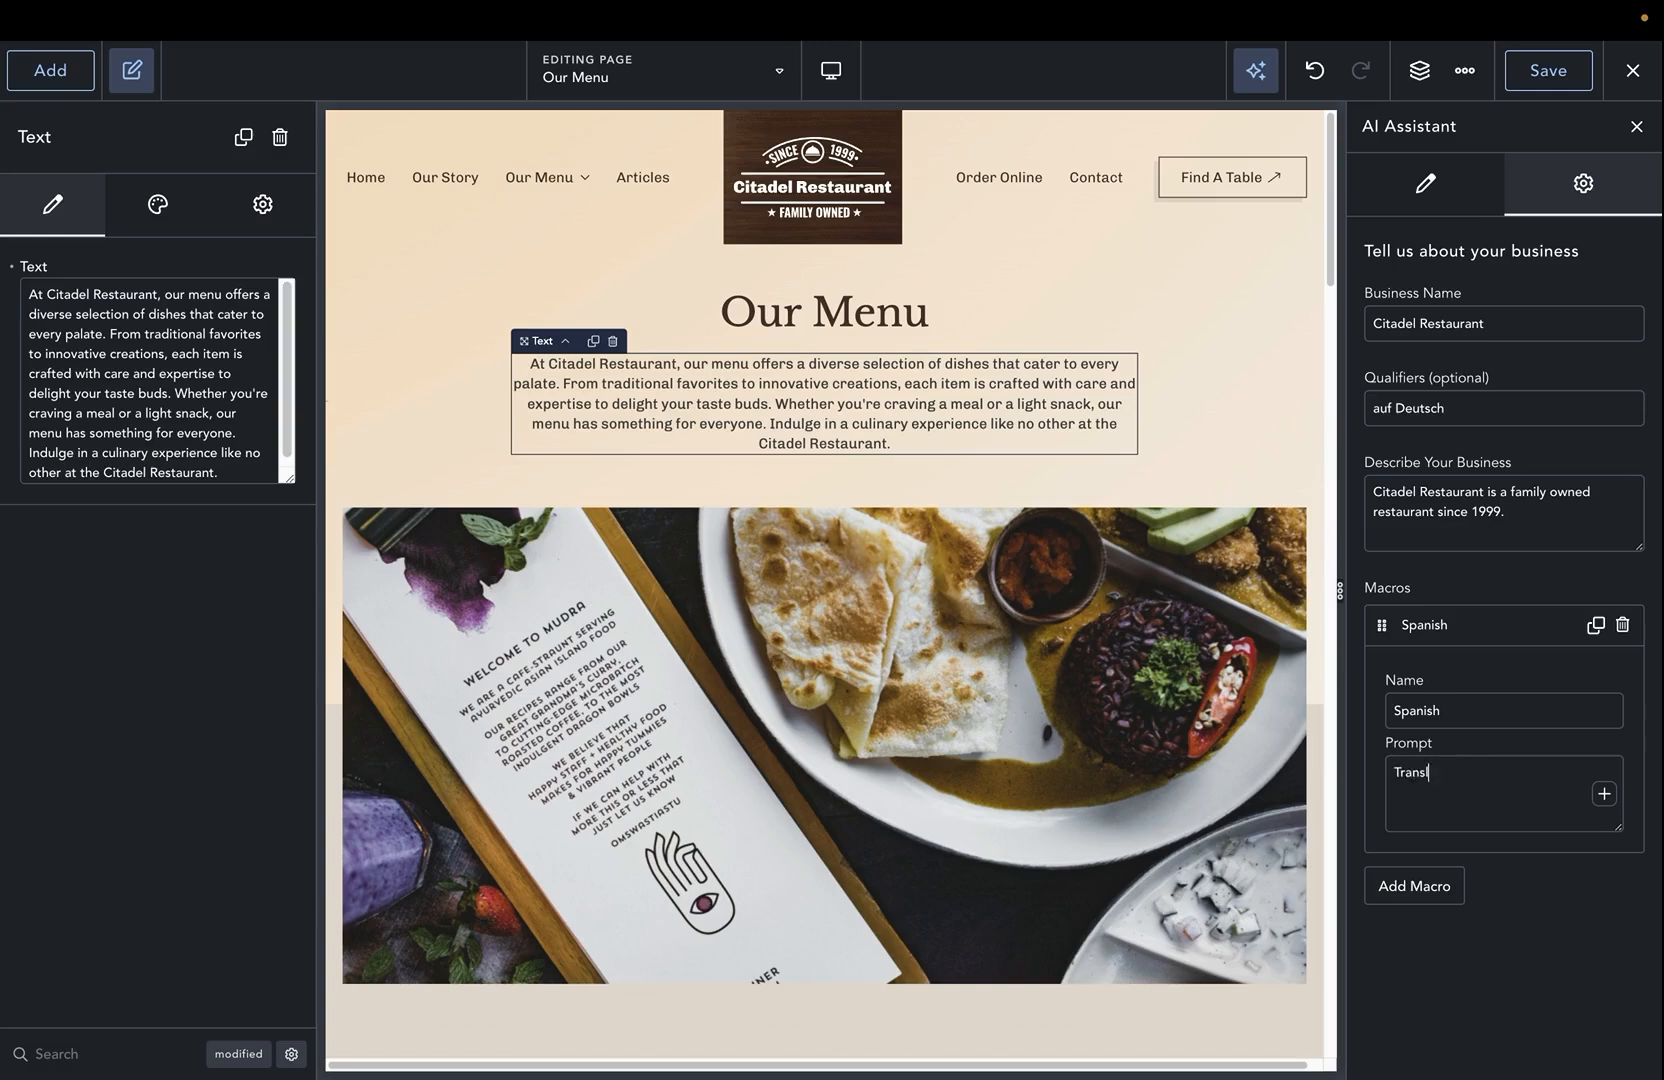
pyautogui.write('ate the following text')
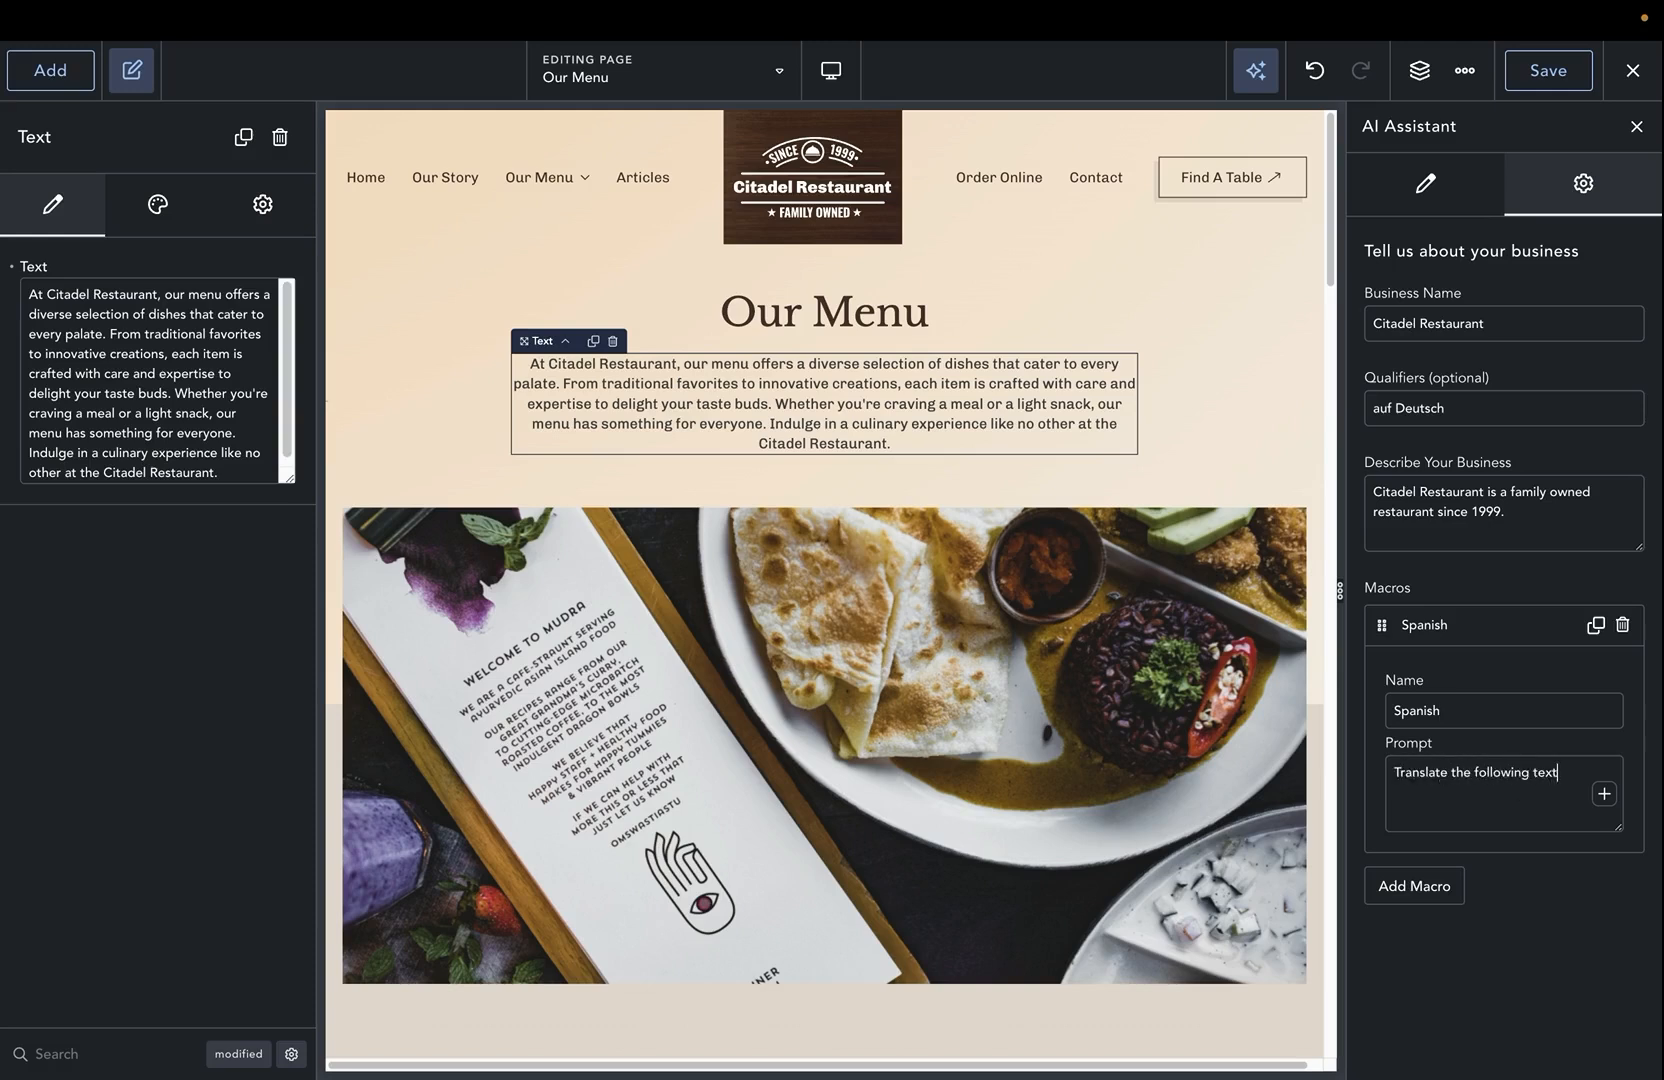
pyautogui.write('to Spnai')
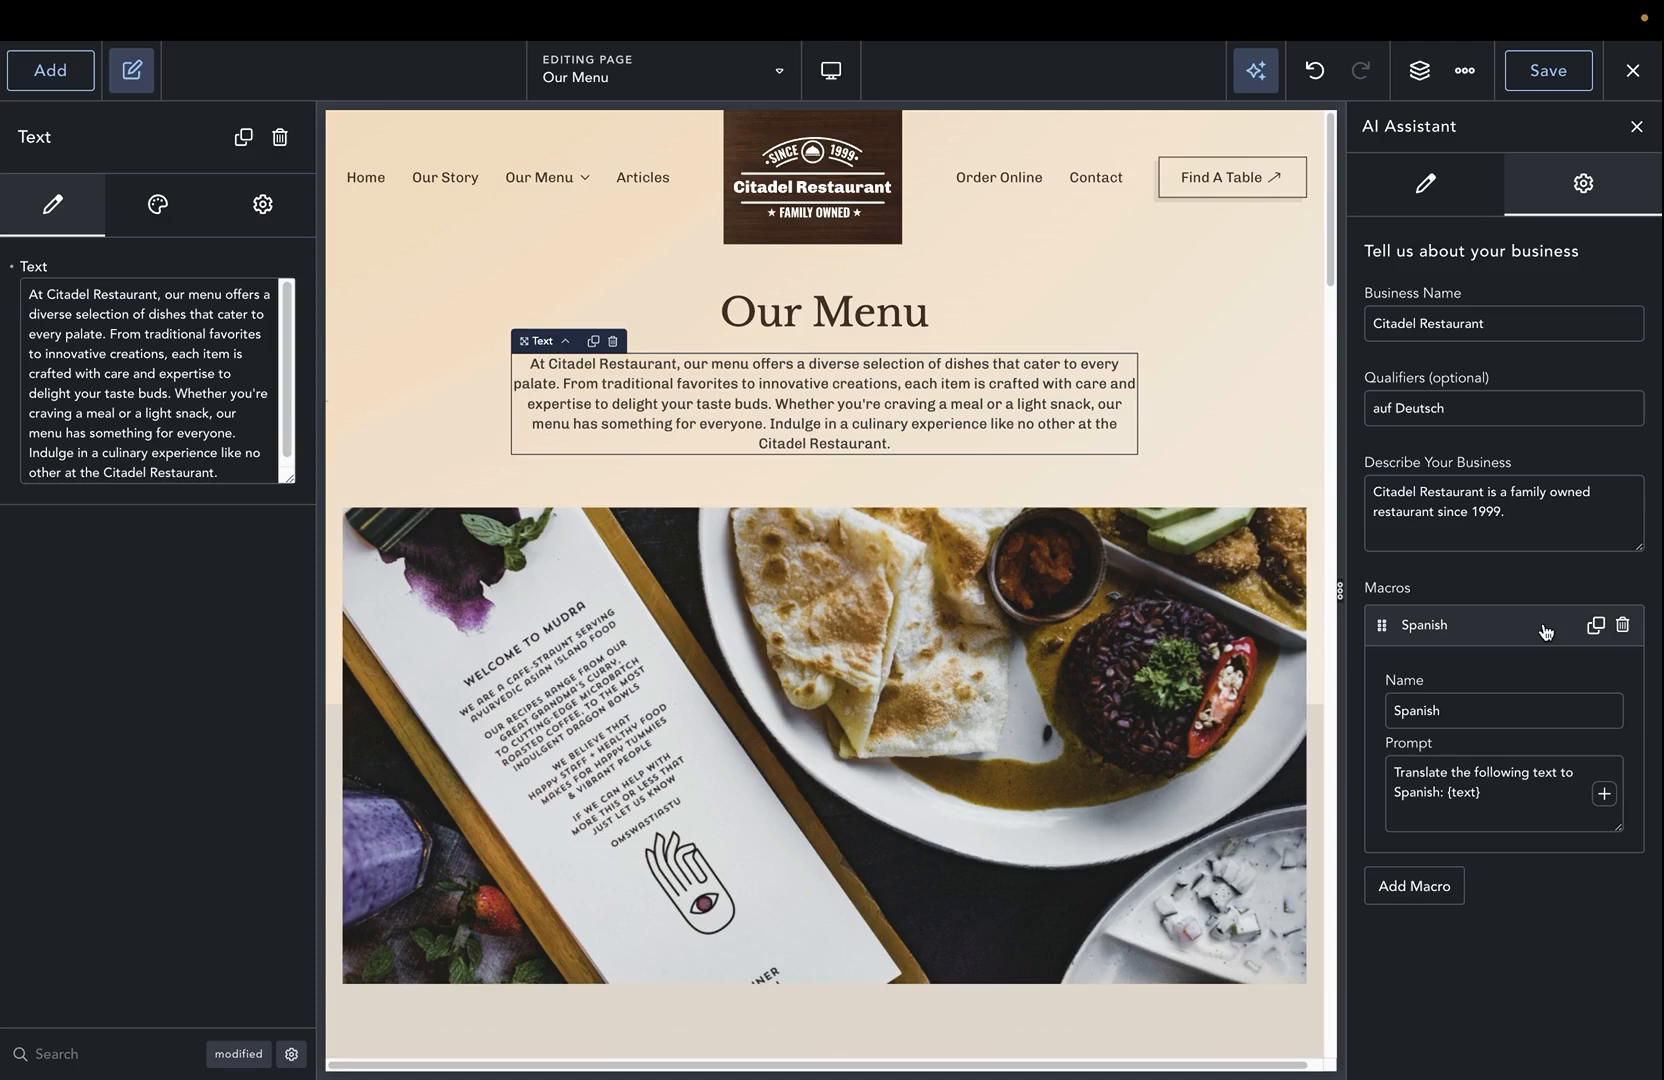
# Step: Duplicate the Spanish macro and name the copy 'Quenya'
pyautogui.click(1596, 624)
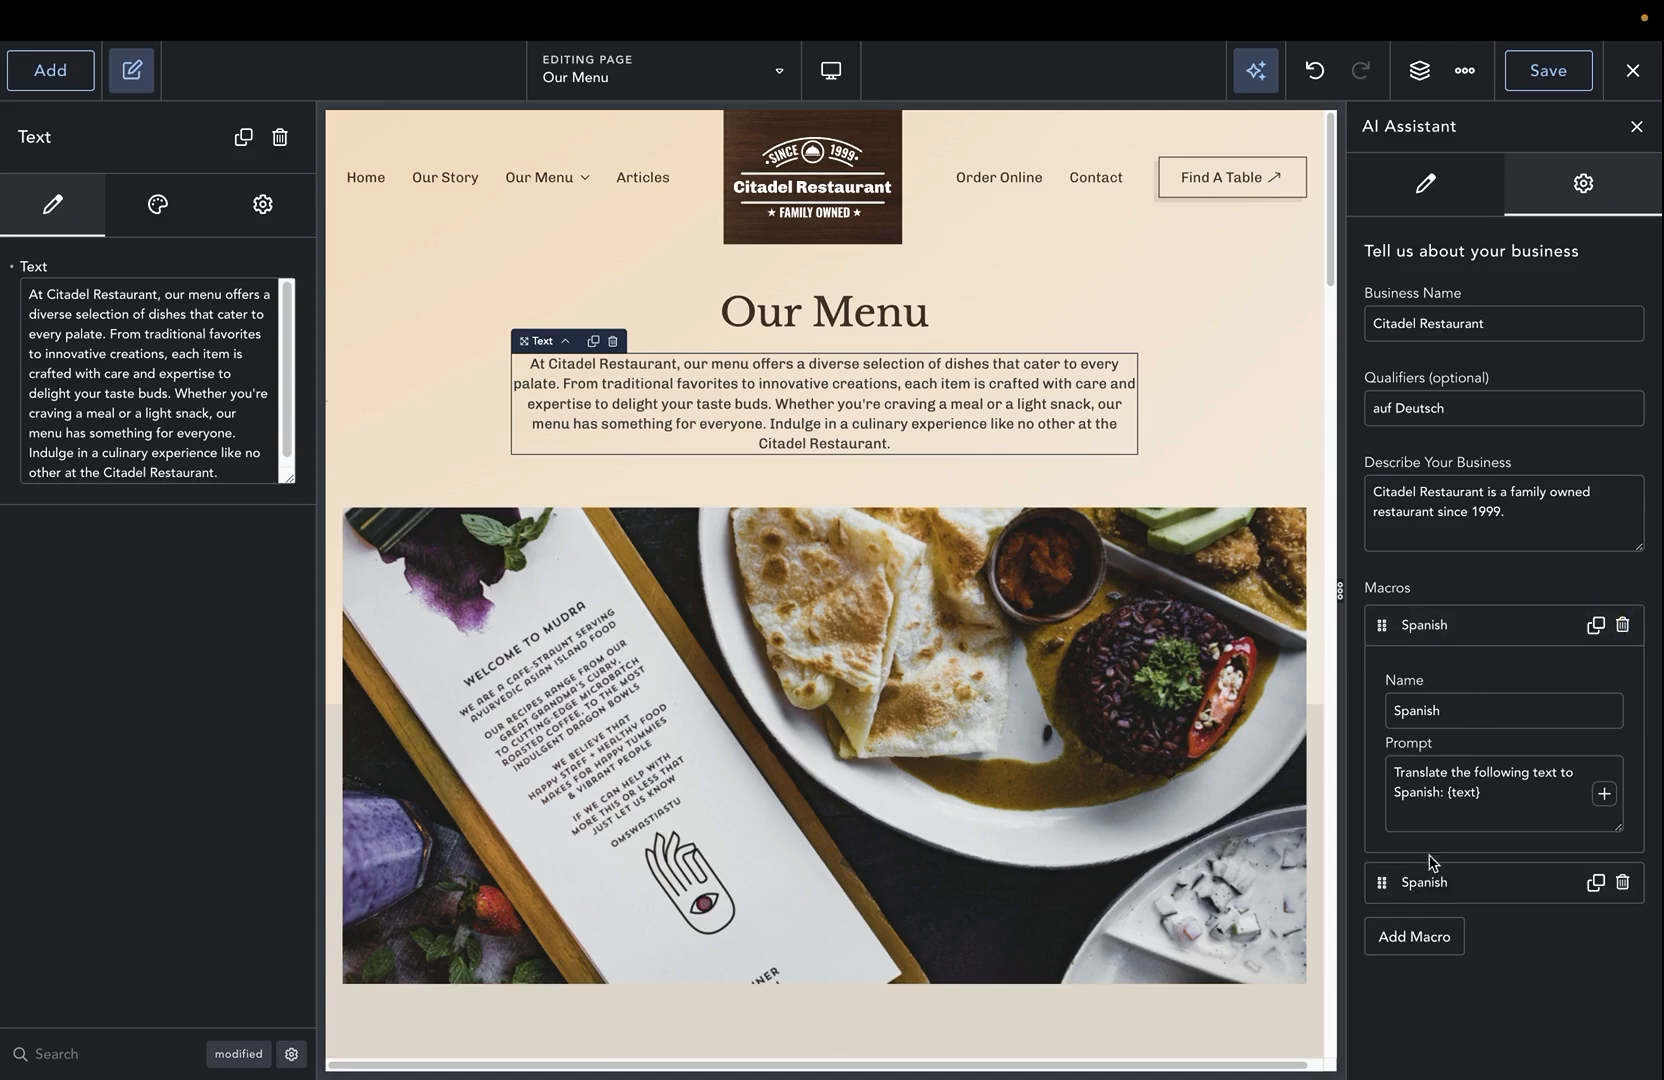
pyautogui.click(1425, 882)
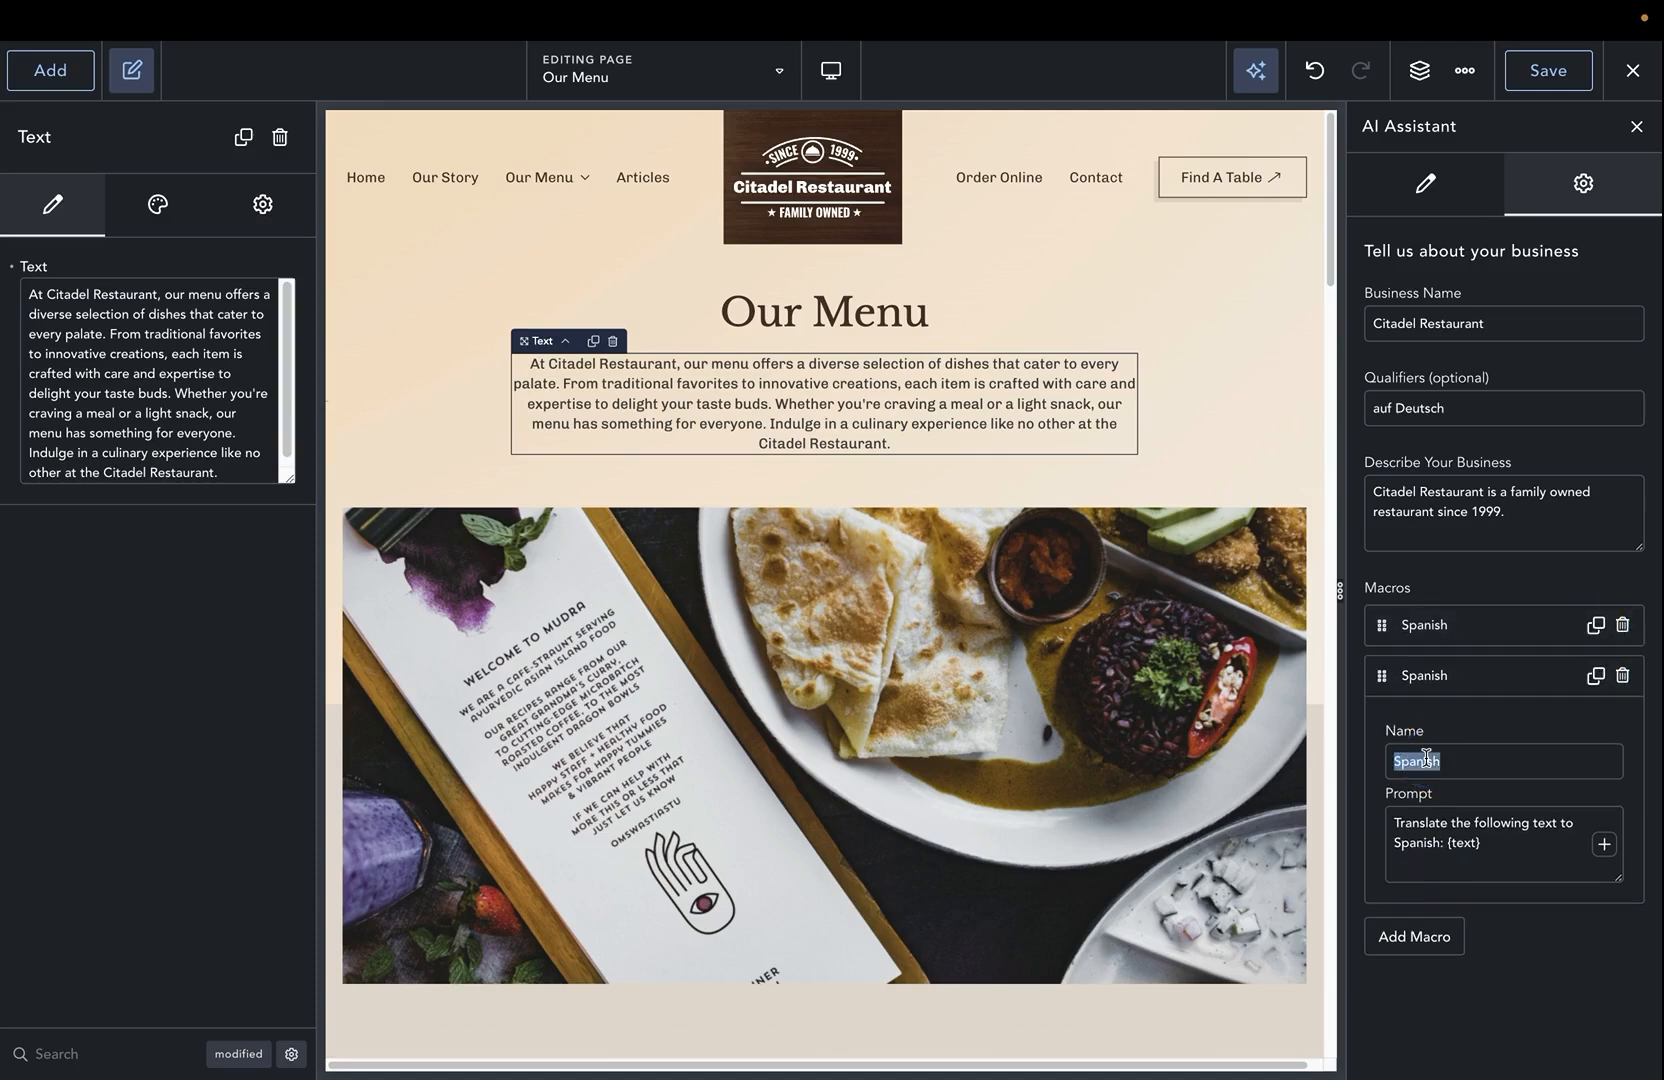
pyautogui.write('Quenya')
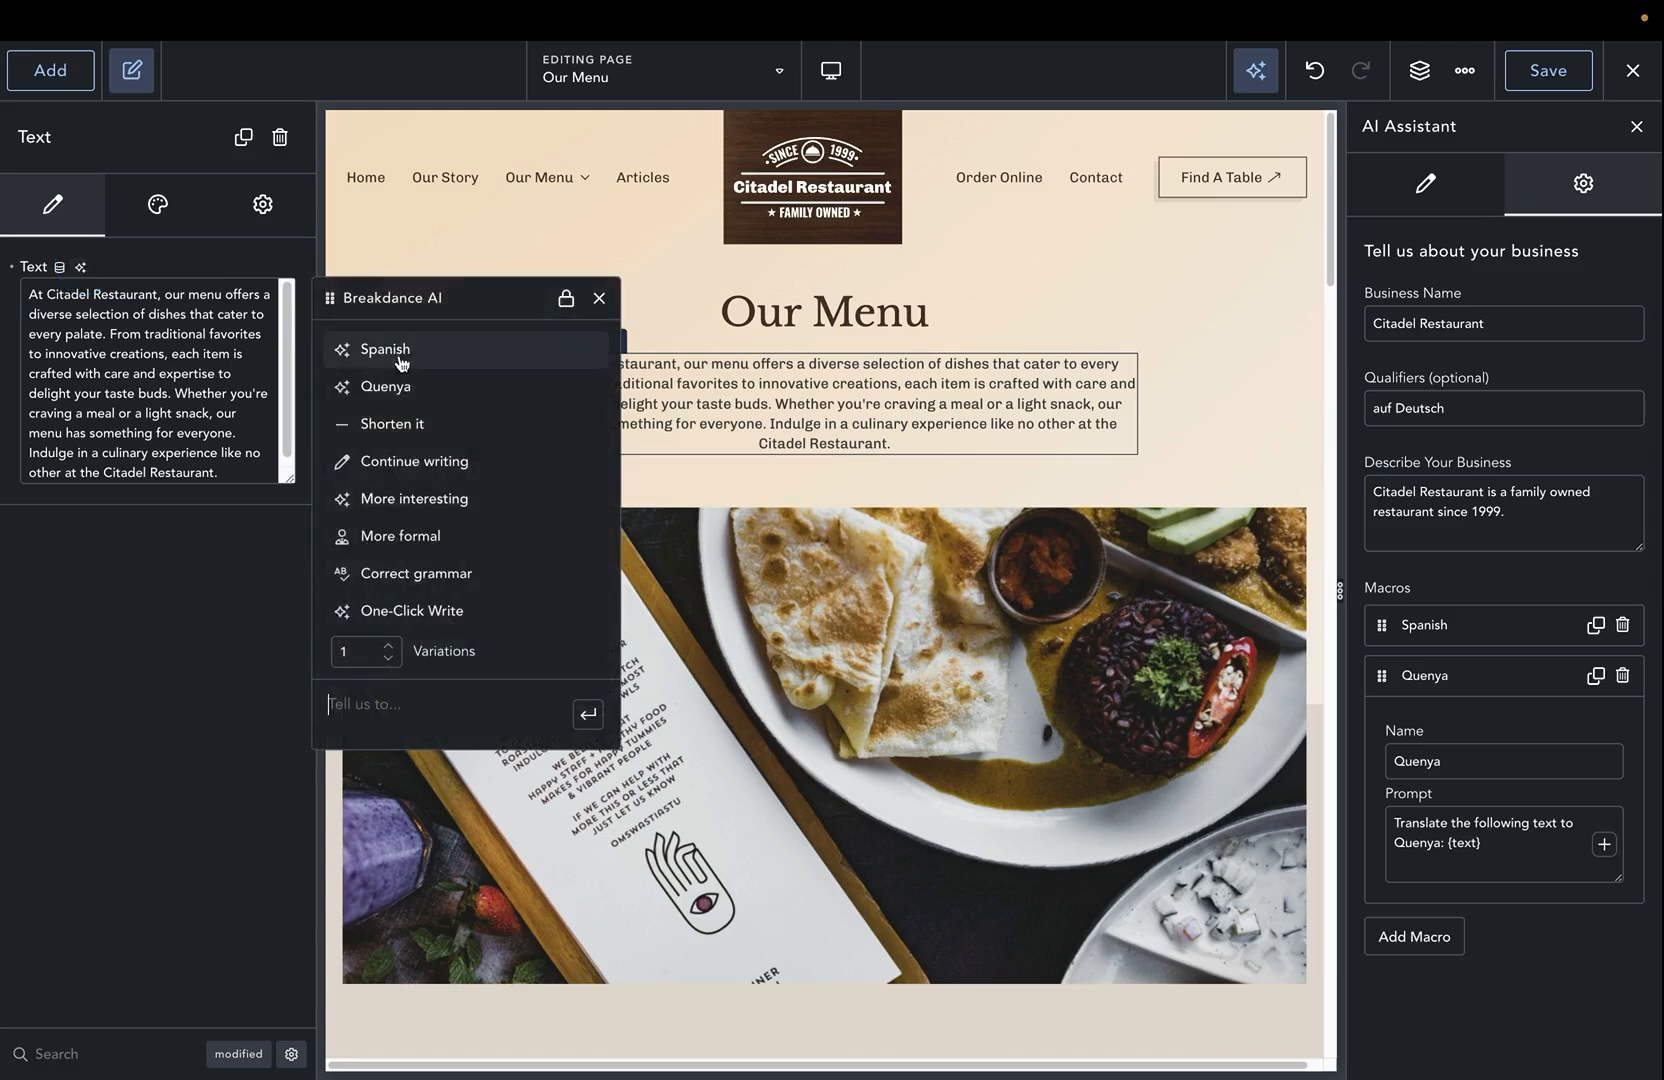
pyautogui.moveTo(391, 374)
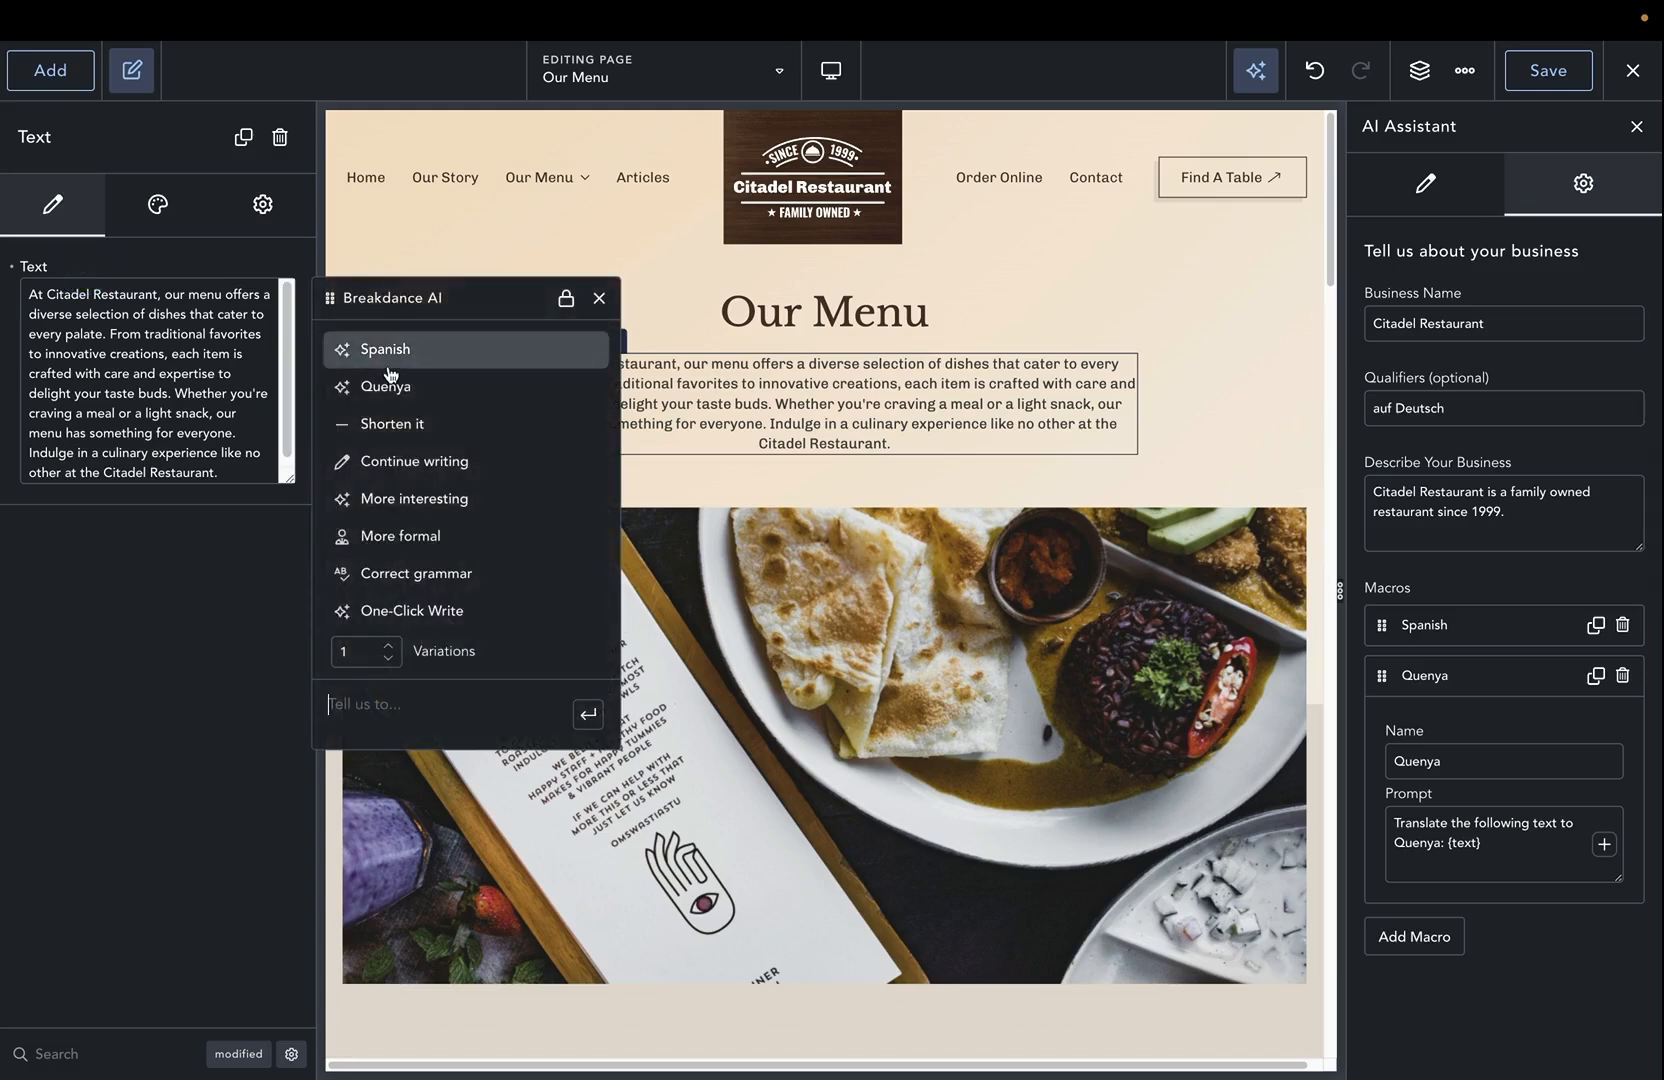
pyautogui.moveTo(386, 386)
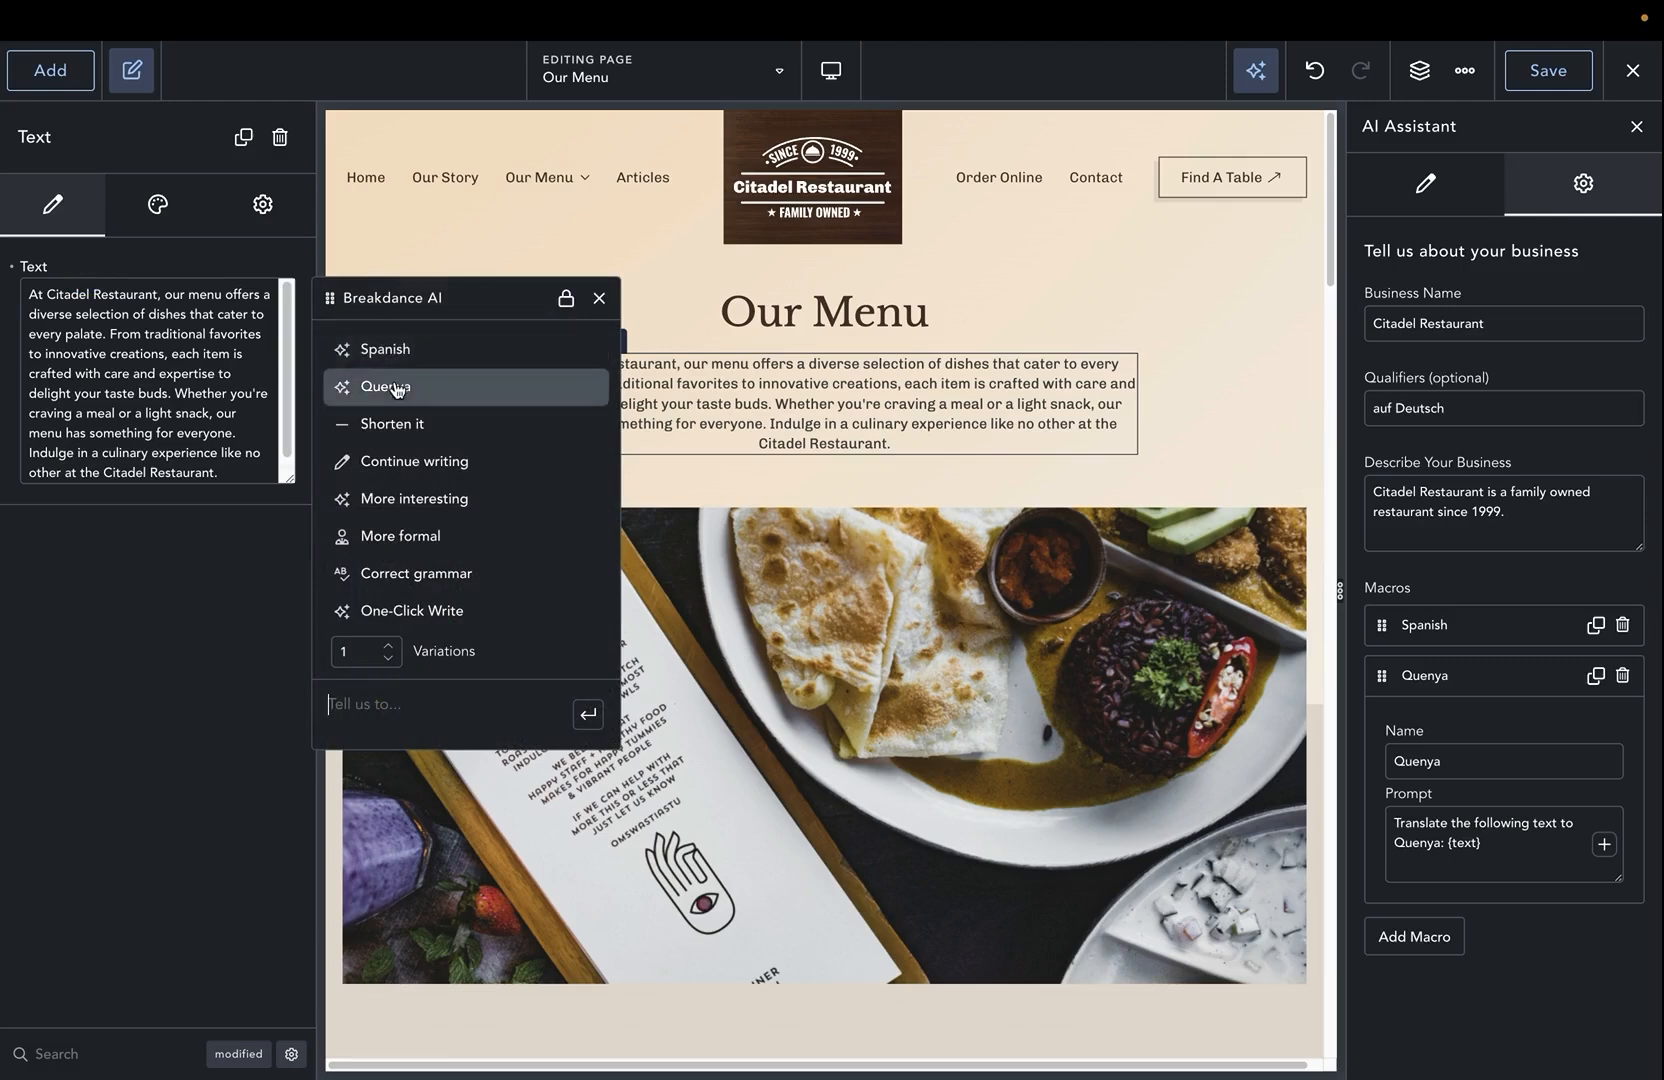
# Step: Run the Quenya macro on the intro paragraph and insert the translation
pyautogui.click(386, 386)
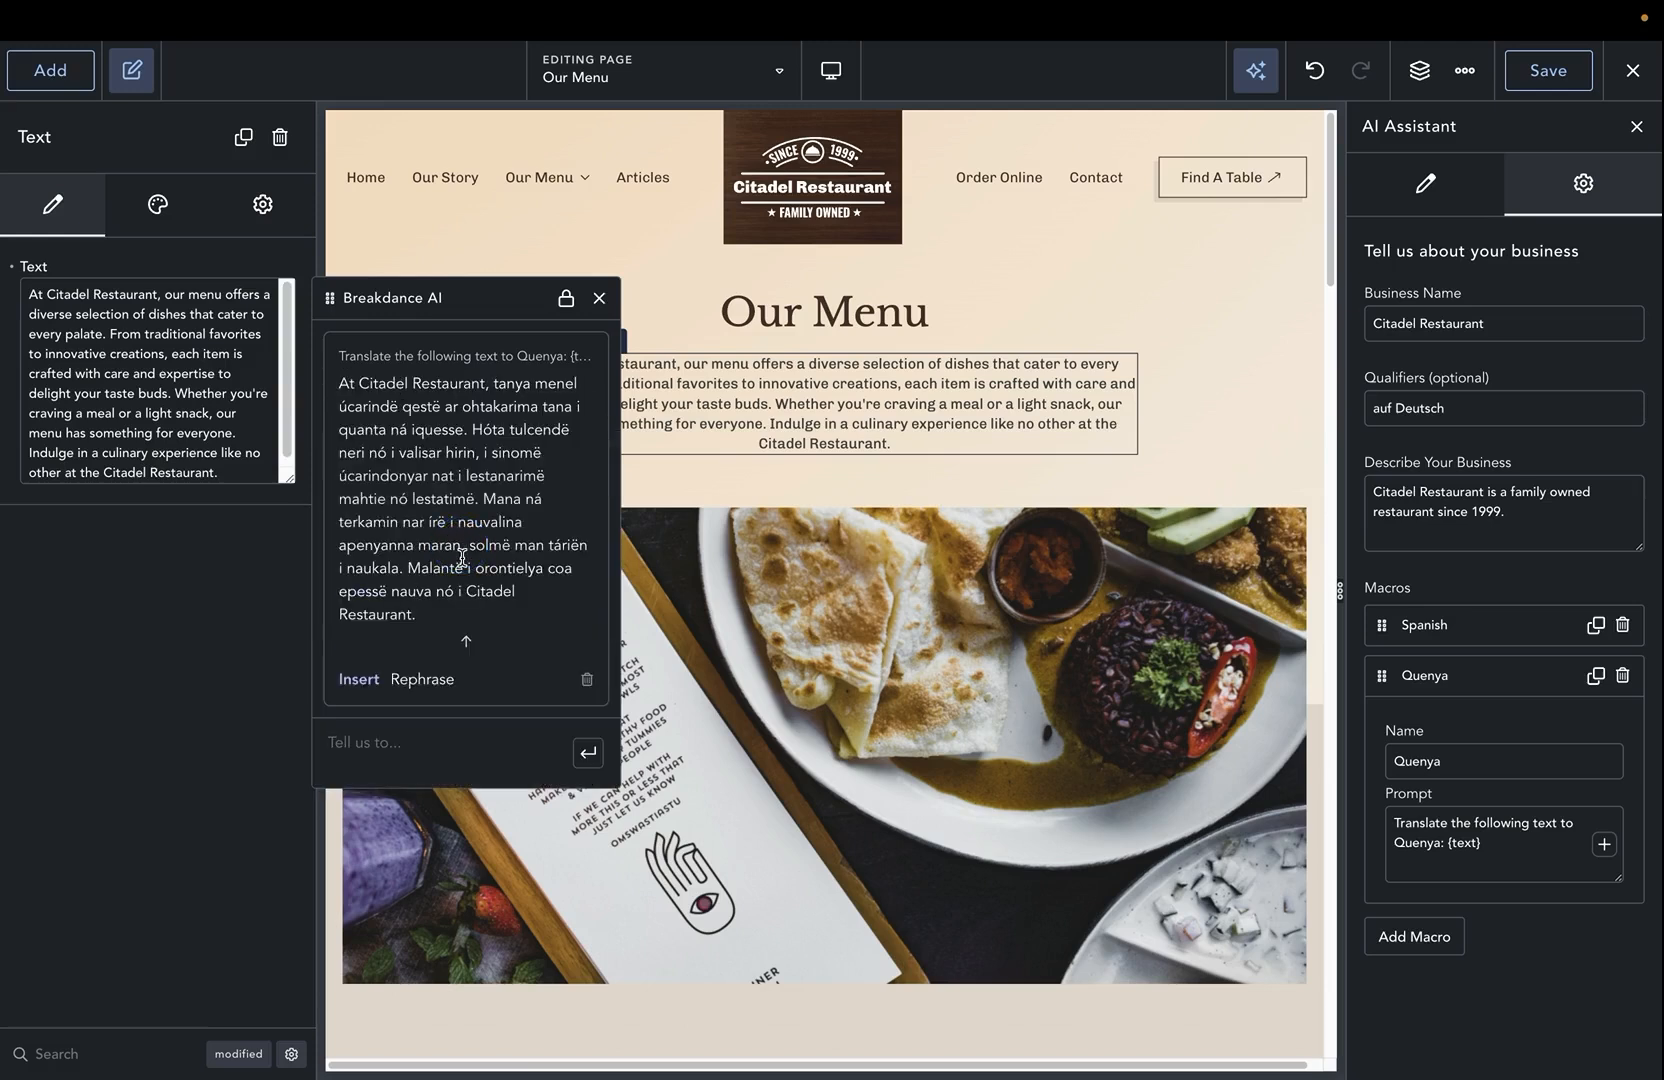
pyautogui.click(358, 679)
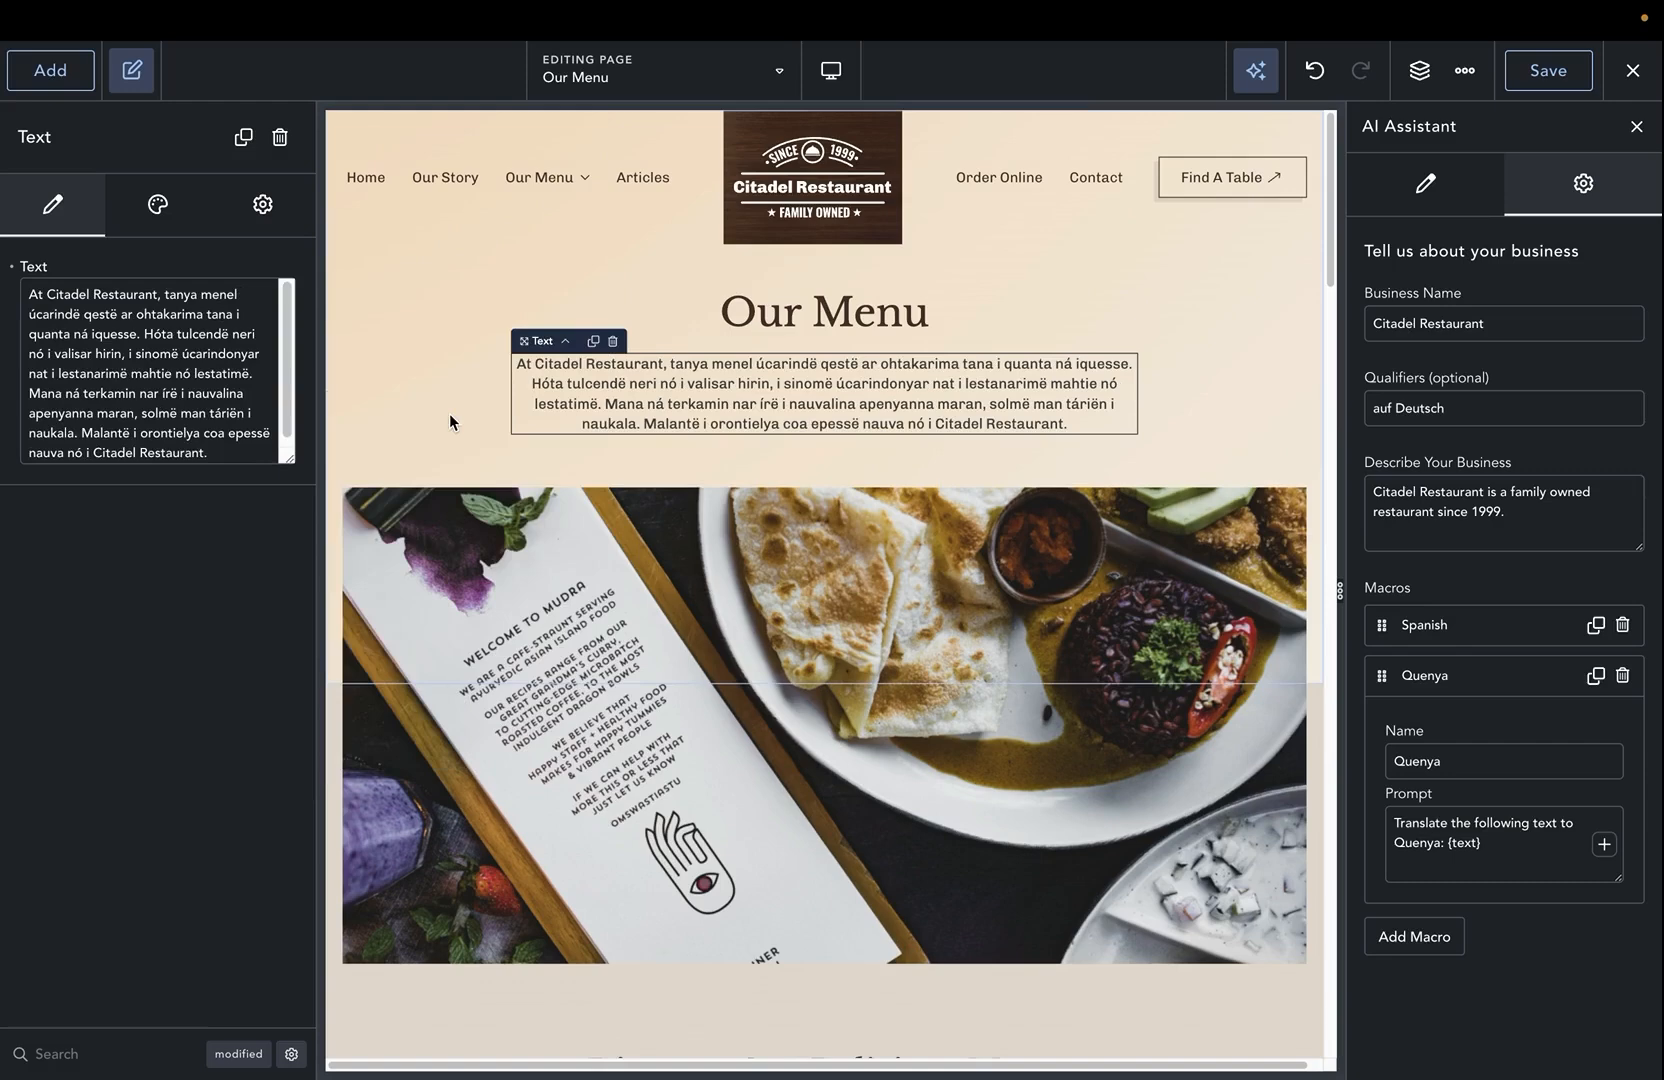